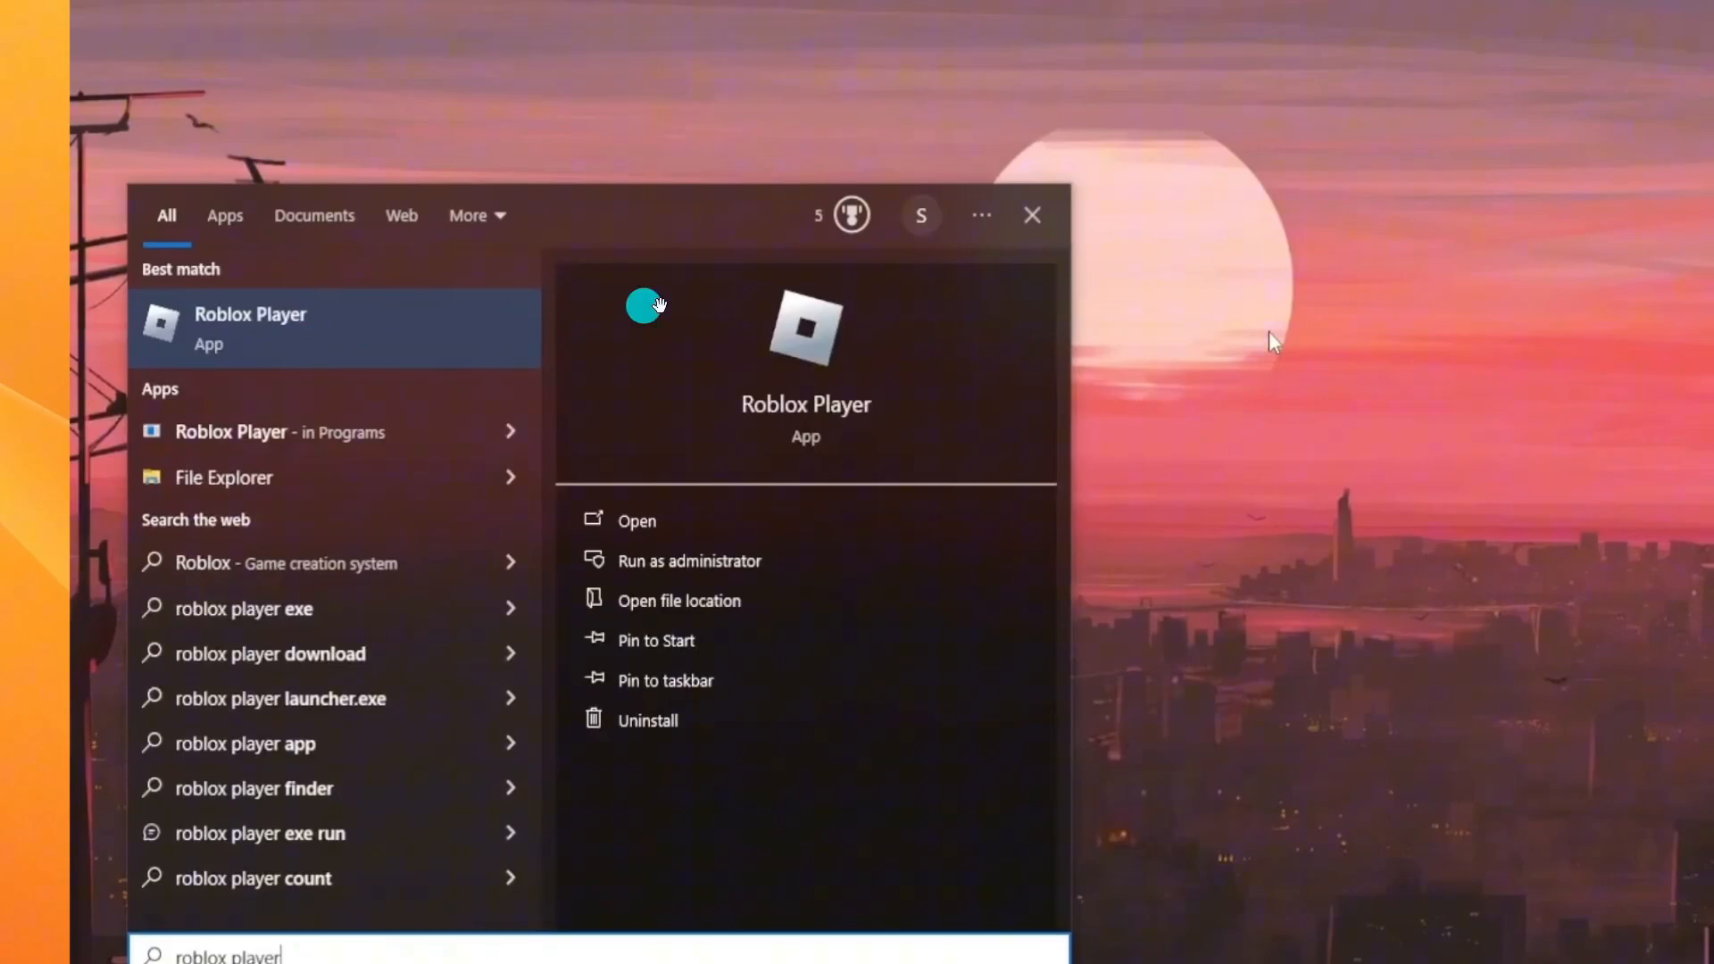
# Open the file location of the Roblox Player search result, landing in the Roblox Start Menu folder
pyautogui.rightClick(250, 328)
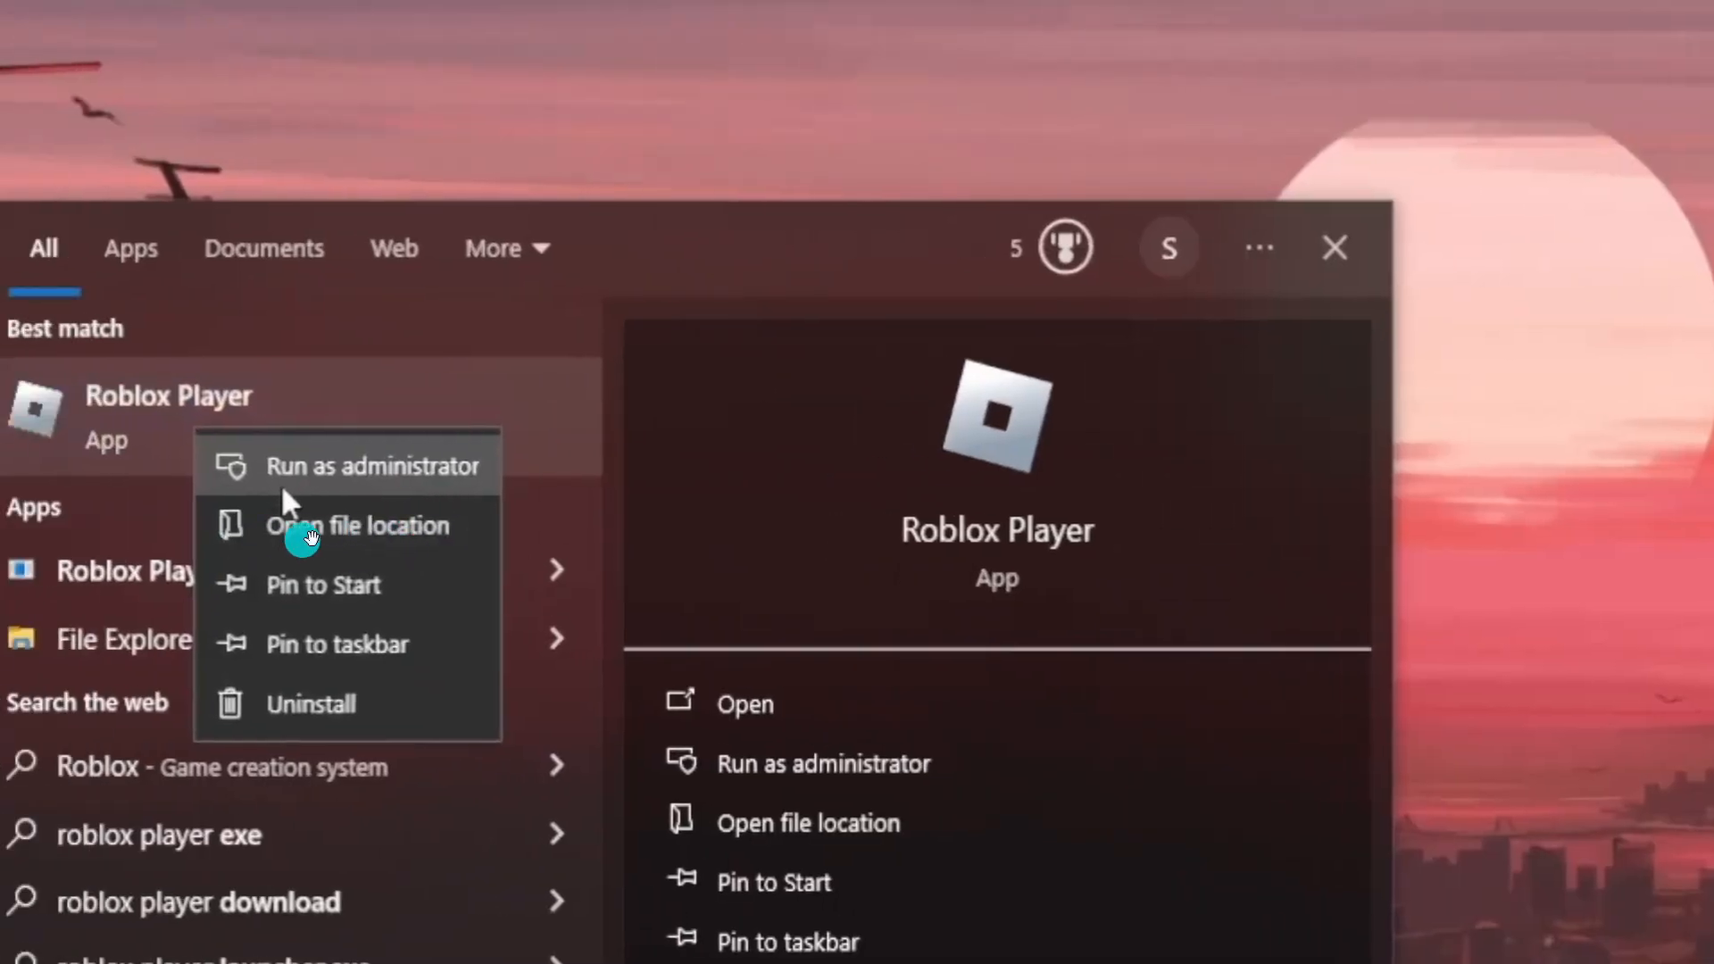
pyautogui.click(357, 525)
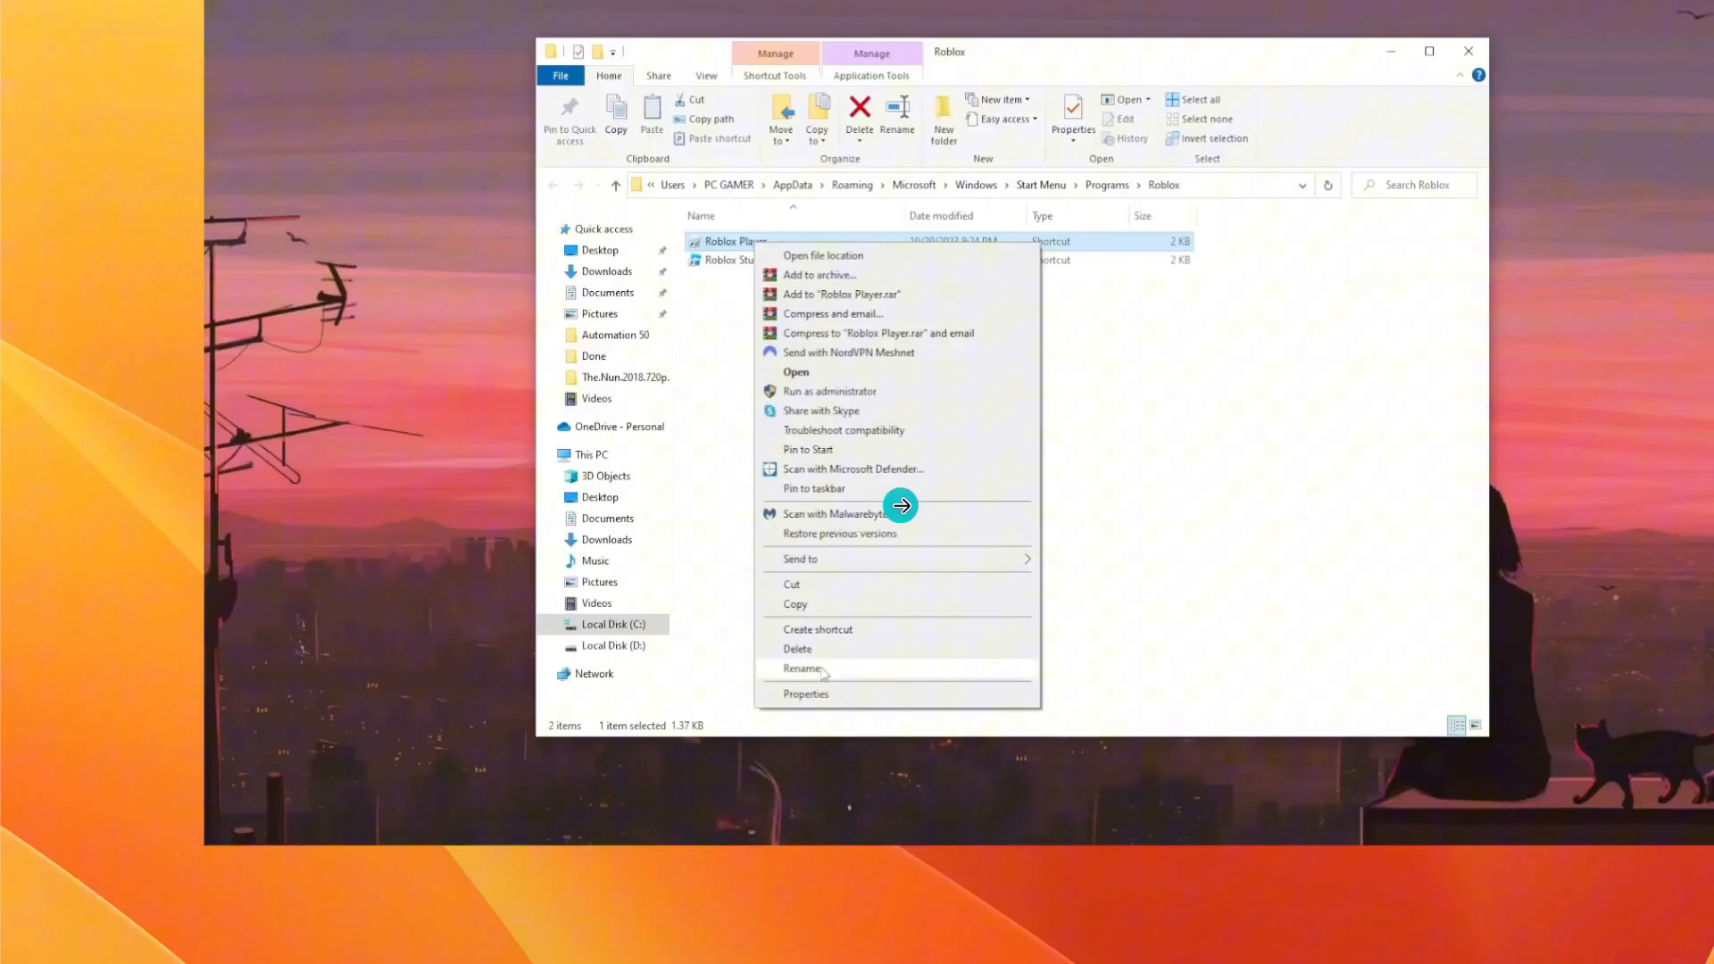
# Rename the Roblox Player shortcut to 'Roblox Player1' and bring up its Properties
pyautogui.click(805, 693)
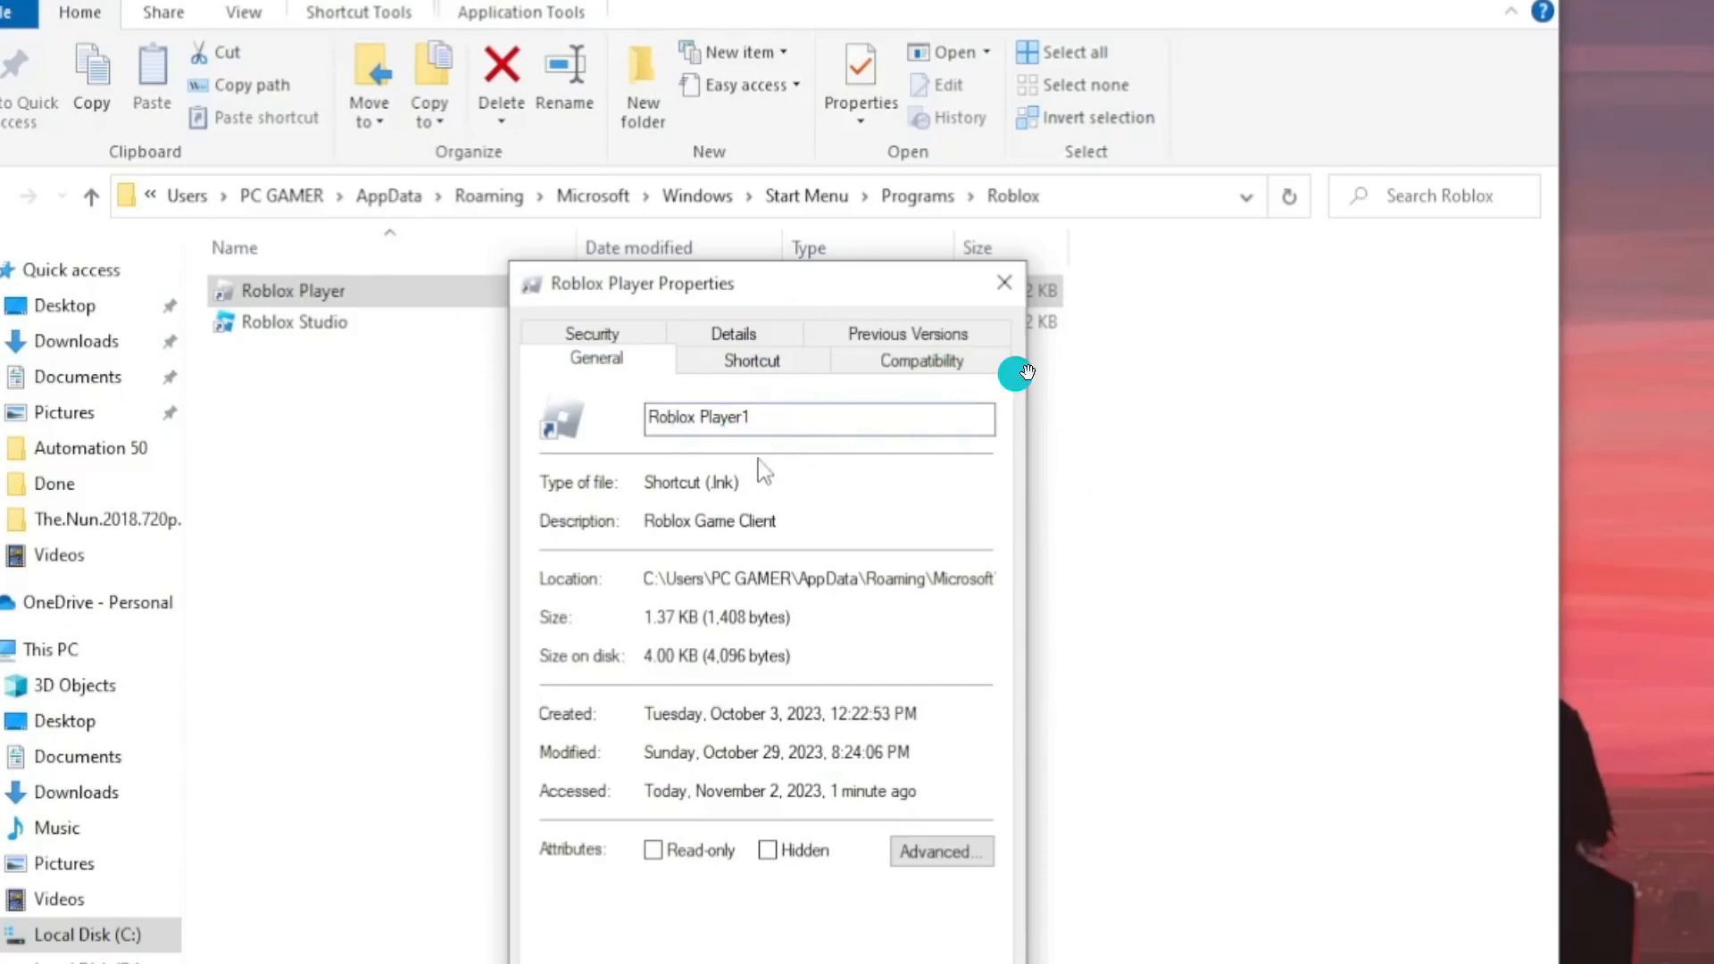
# Enable 'Run this program in compatibility mode for' on the shortcut's Compatibility settings
pyautogui.click(920, 360)
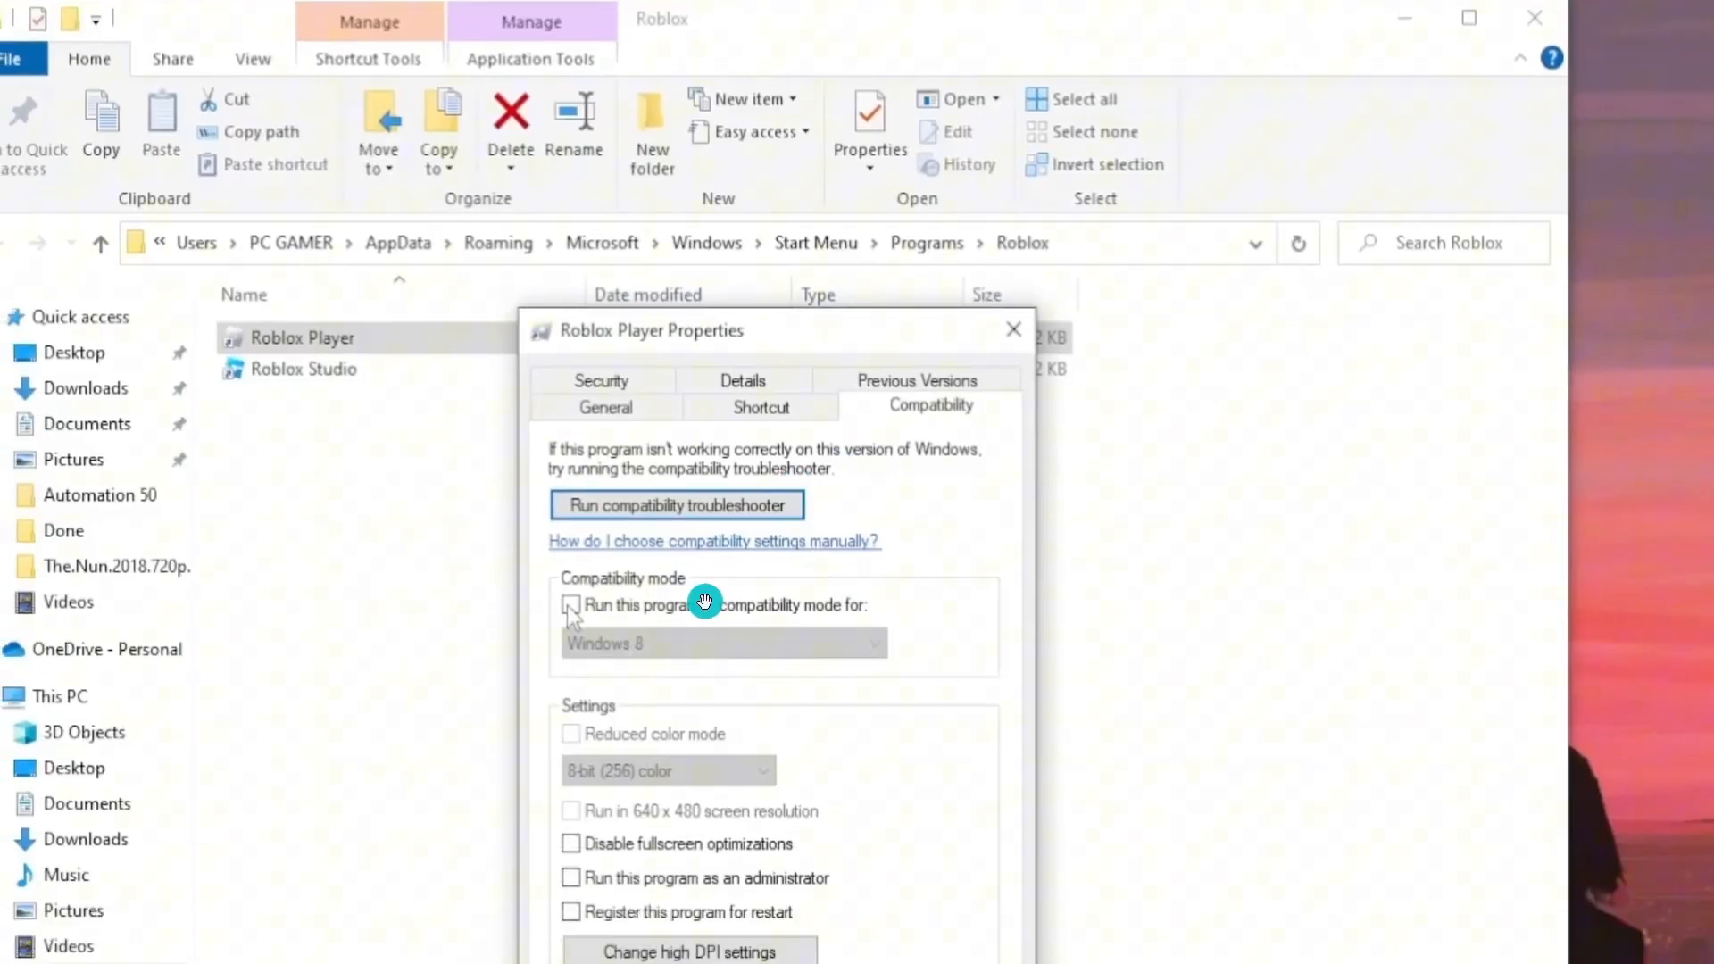
pyautogui.moveTo(699, 626)
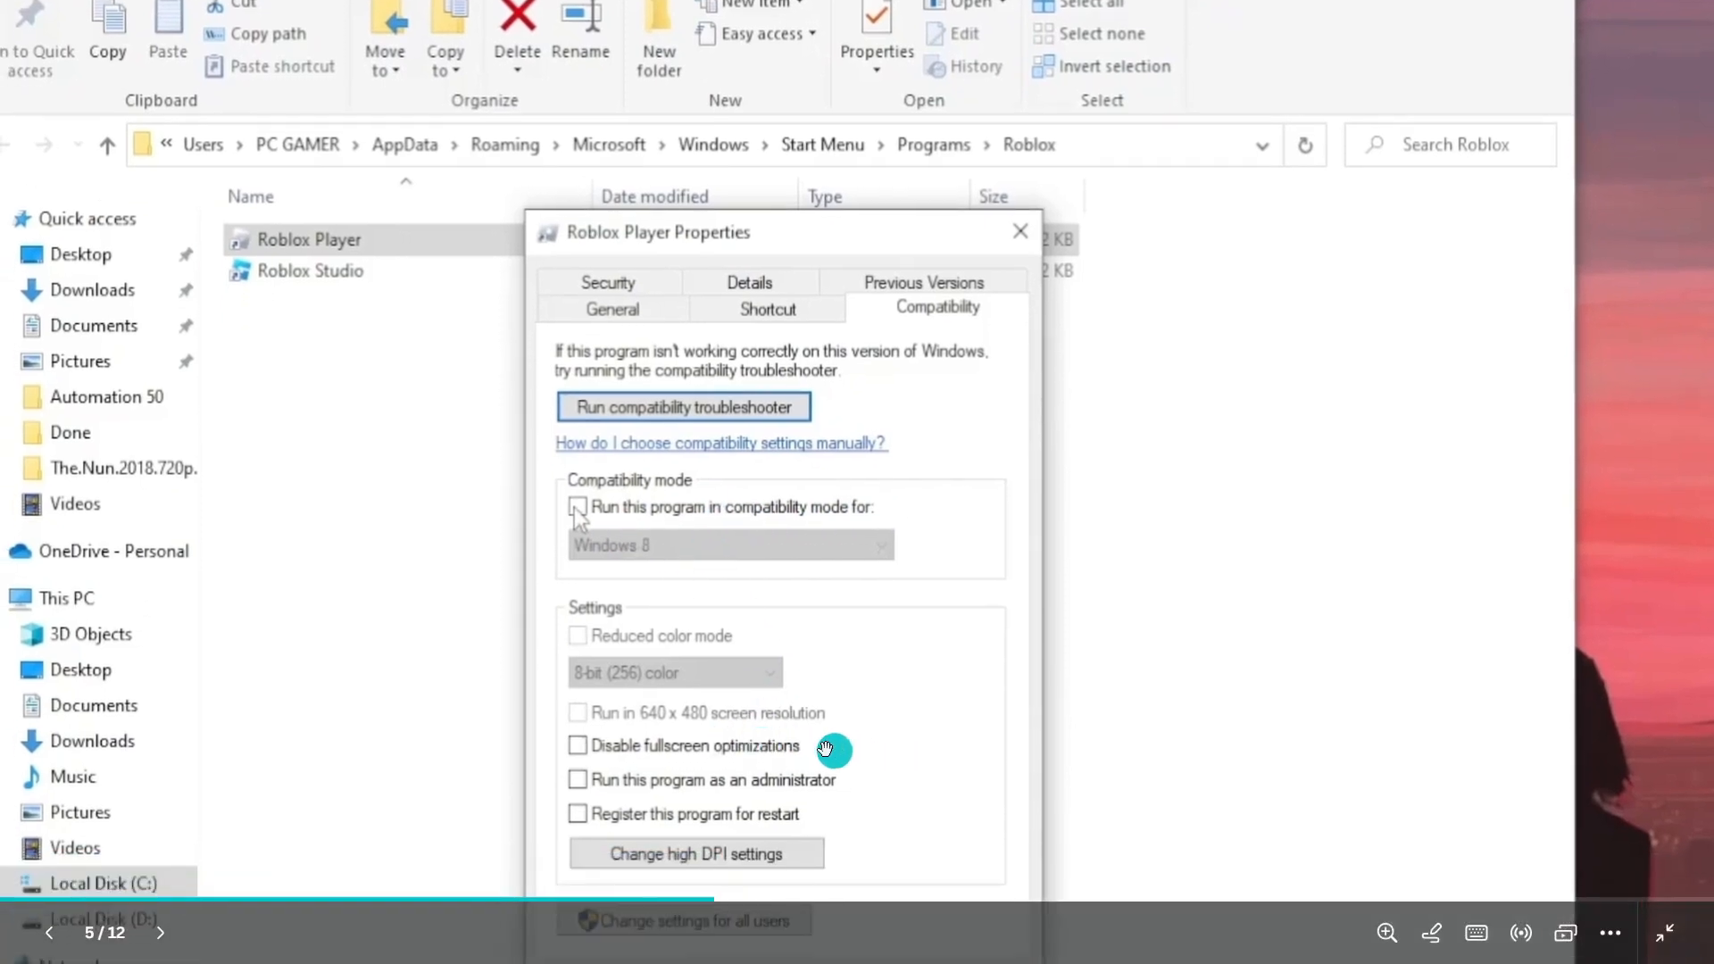
pyautogui.moveTo(773, 780)
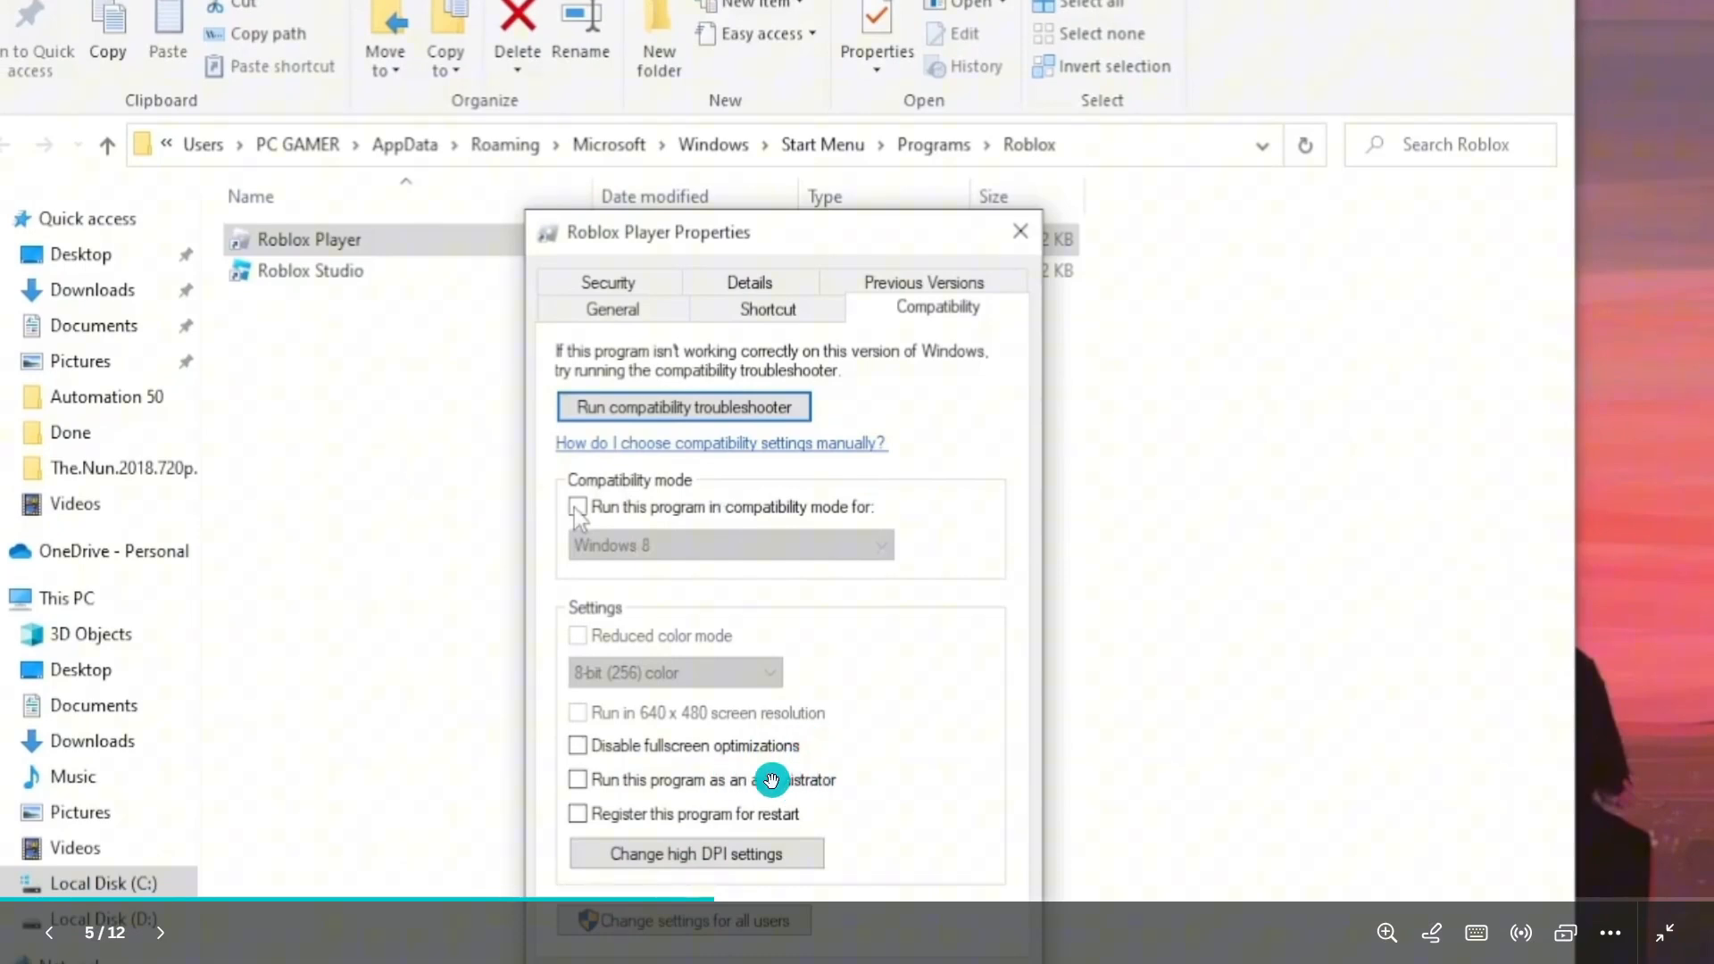
pyautogui.moveTo(639, 514)
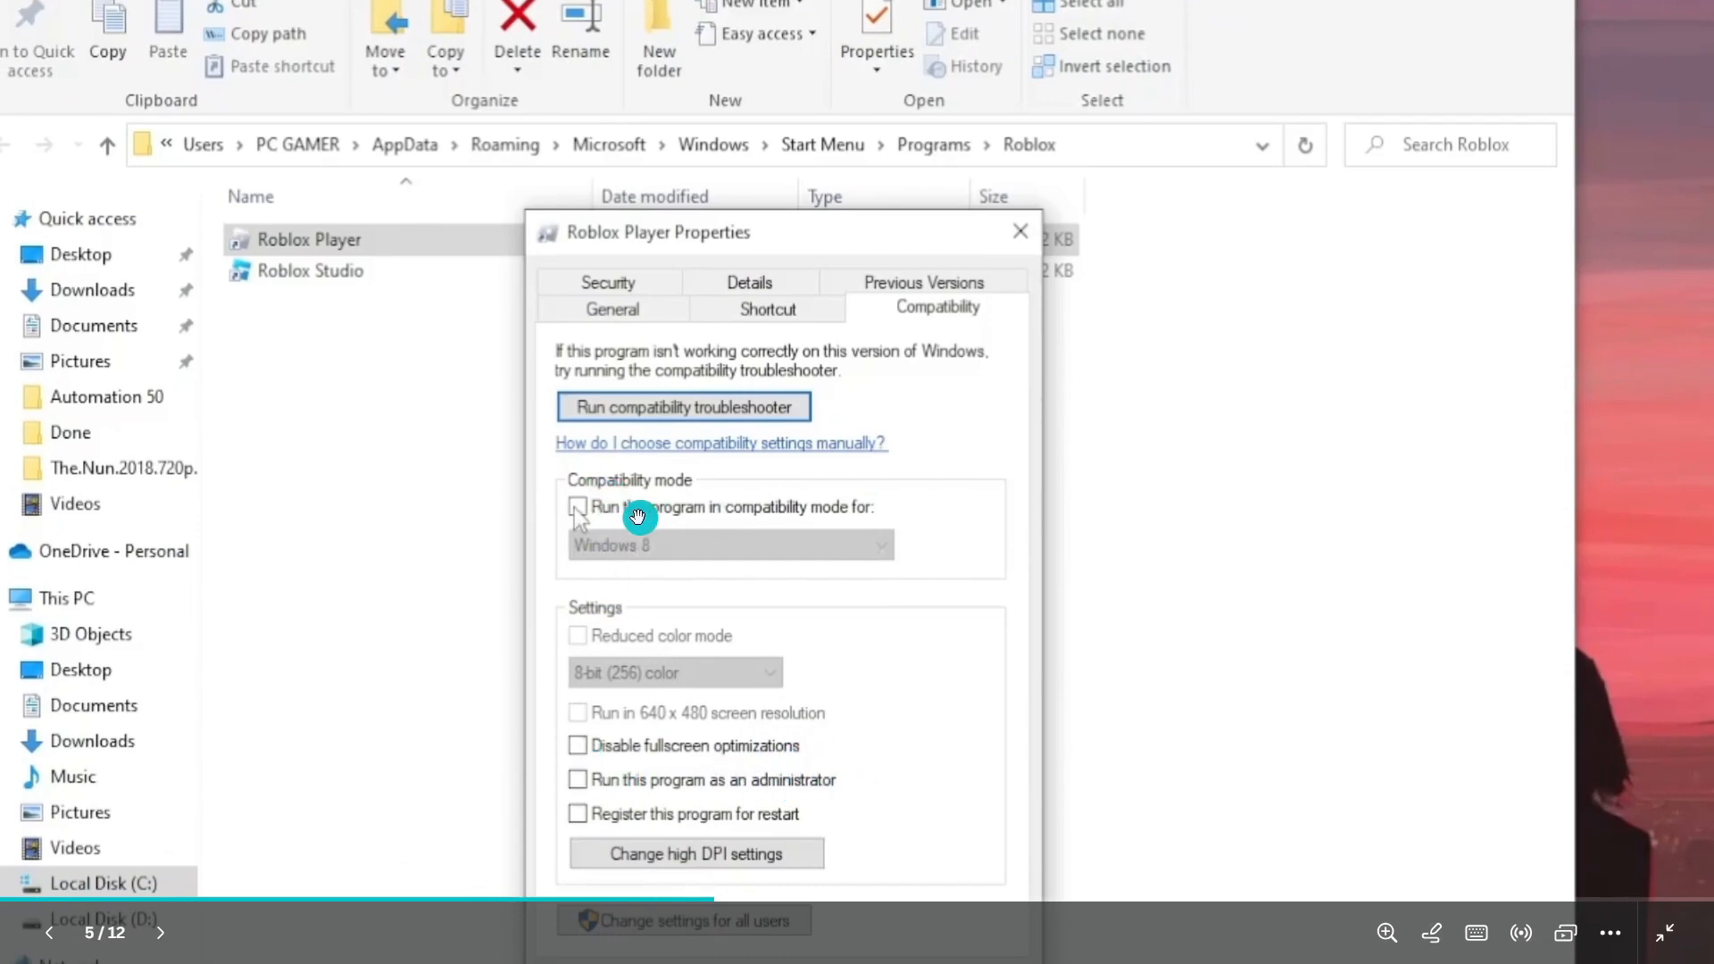
pyautogui.click(576, 517)
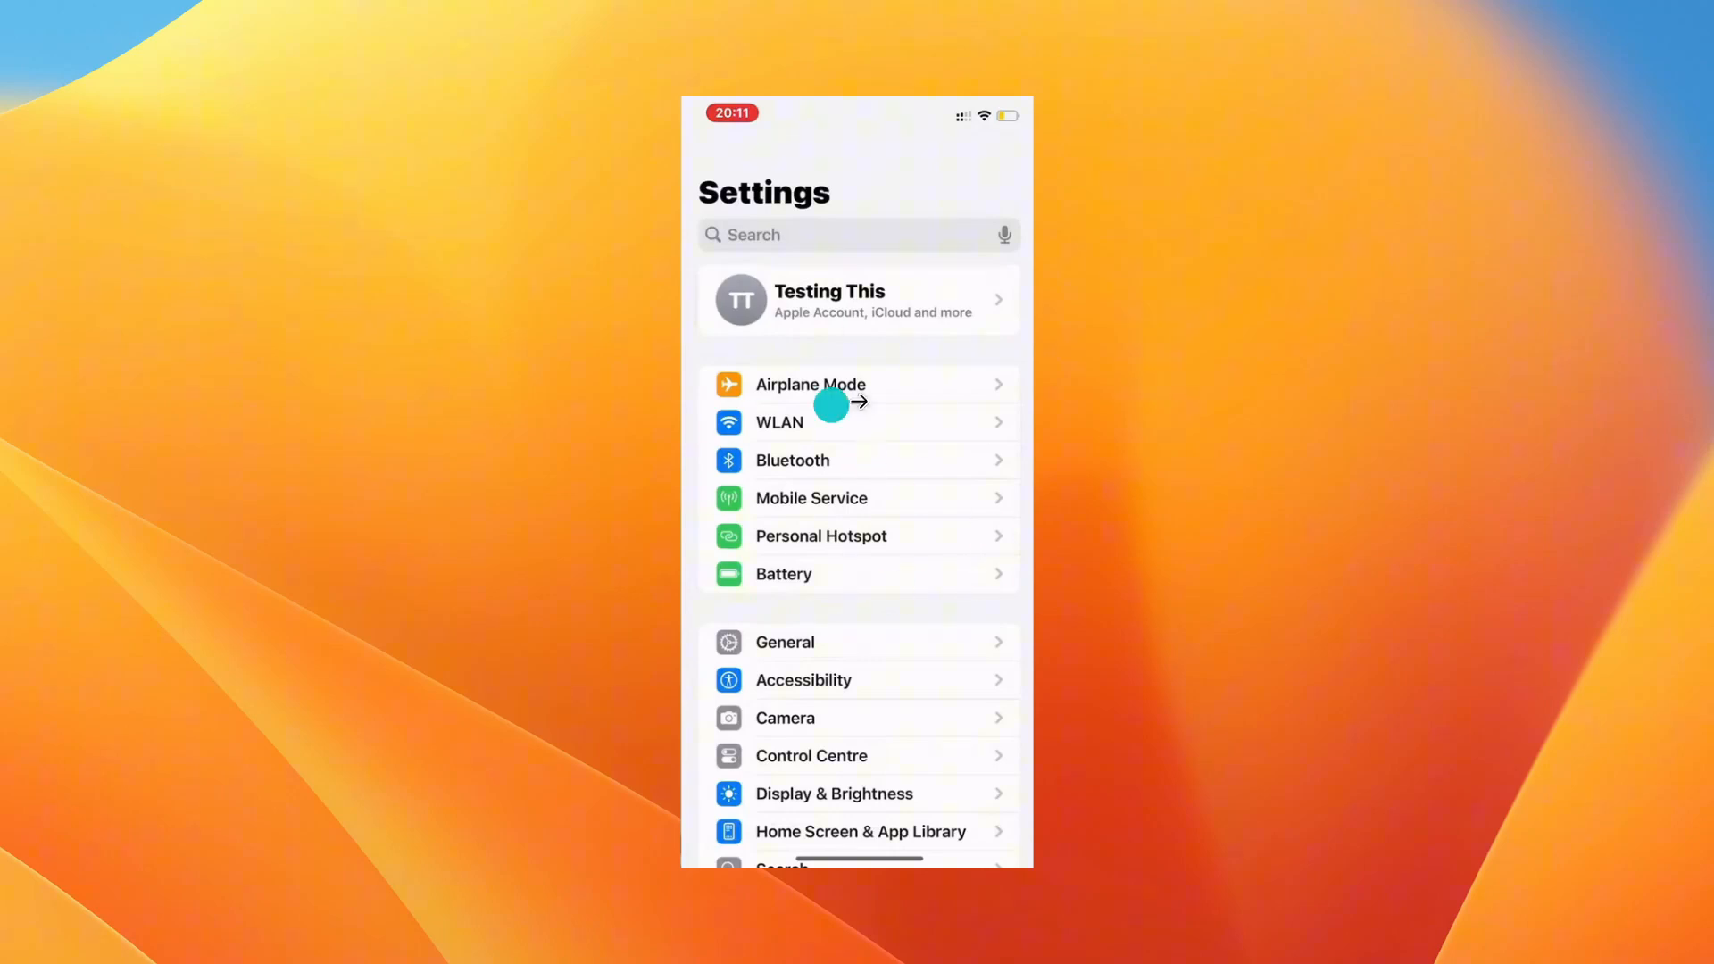
# Offload the Roblox app from General > iPhone Storage, keeping its documents and data
pyautogui.click(786, 641)
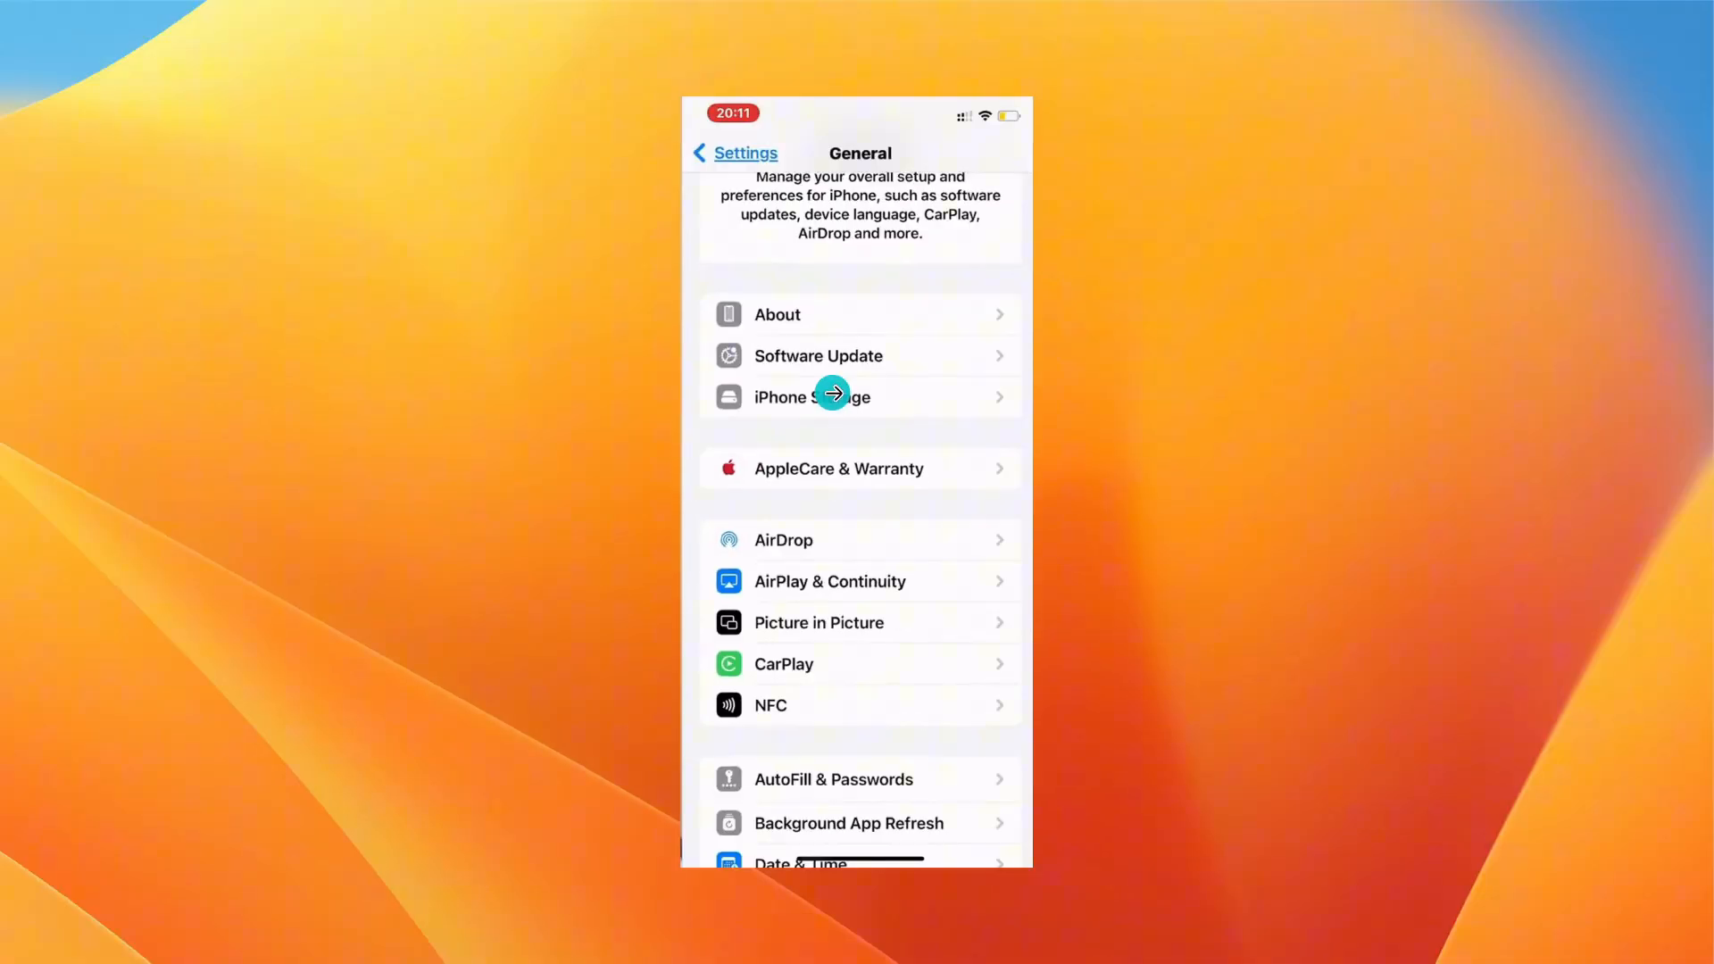
pyautogui.click(813, 396)
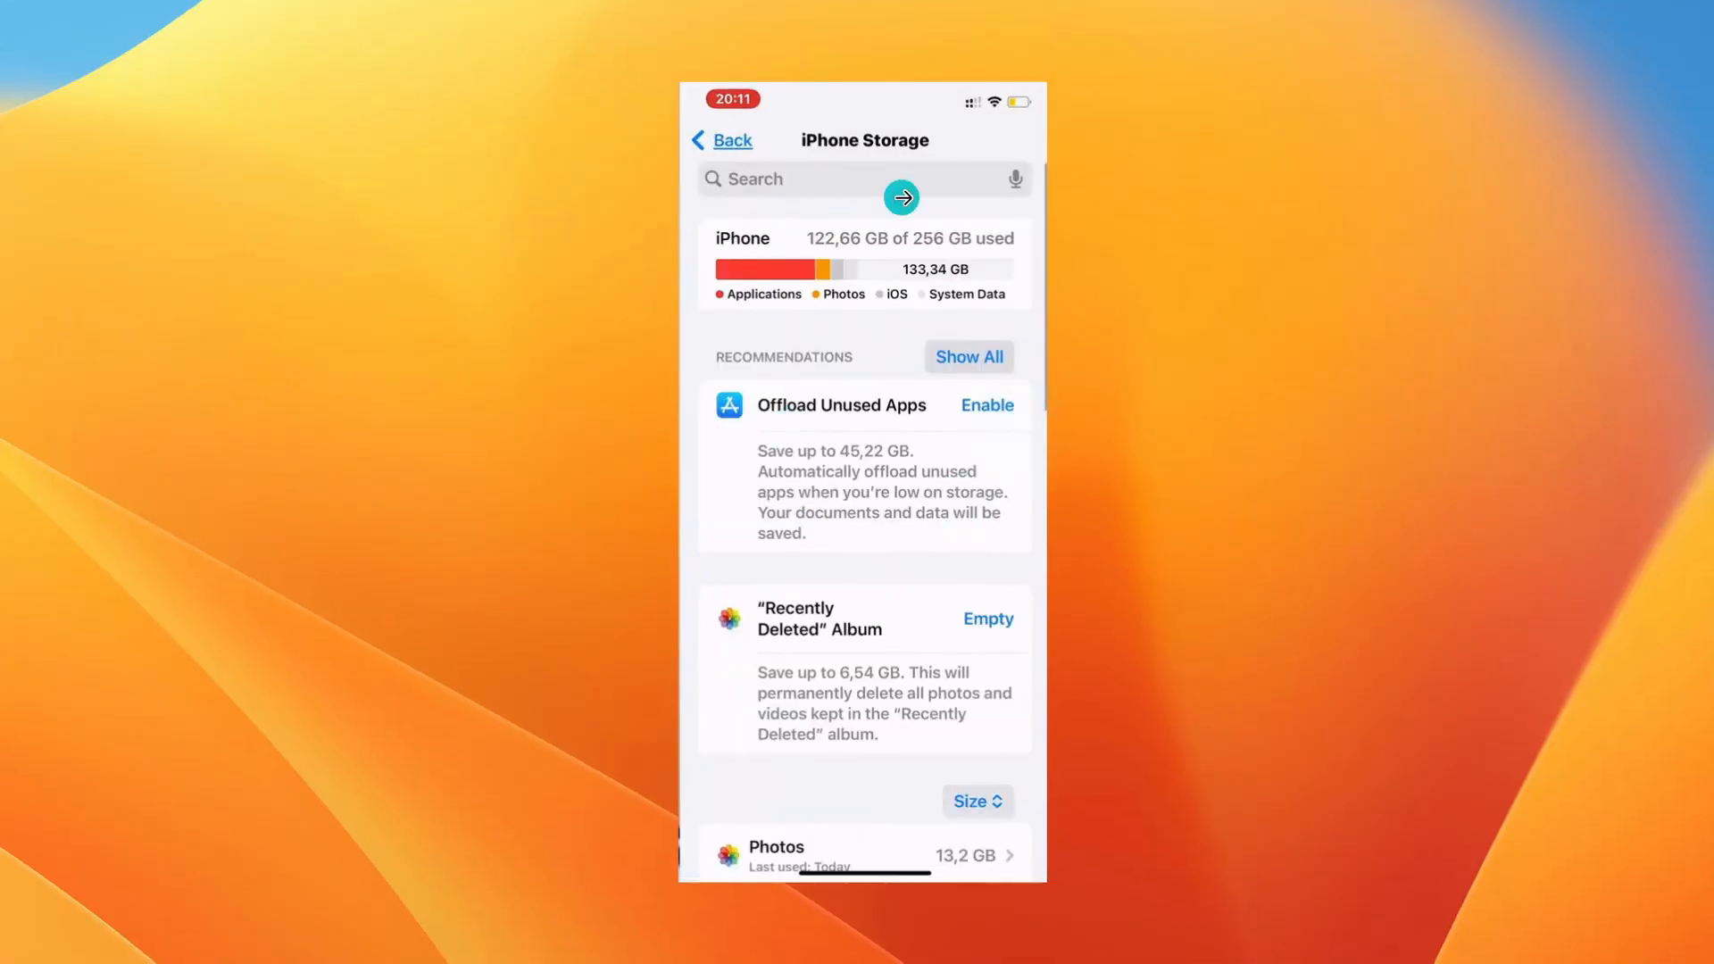
pyautogui.moveTo(914, 191)
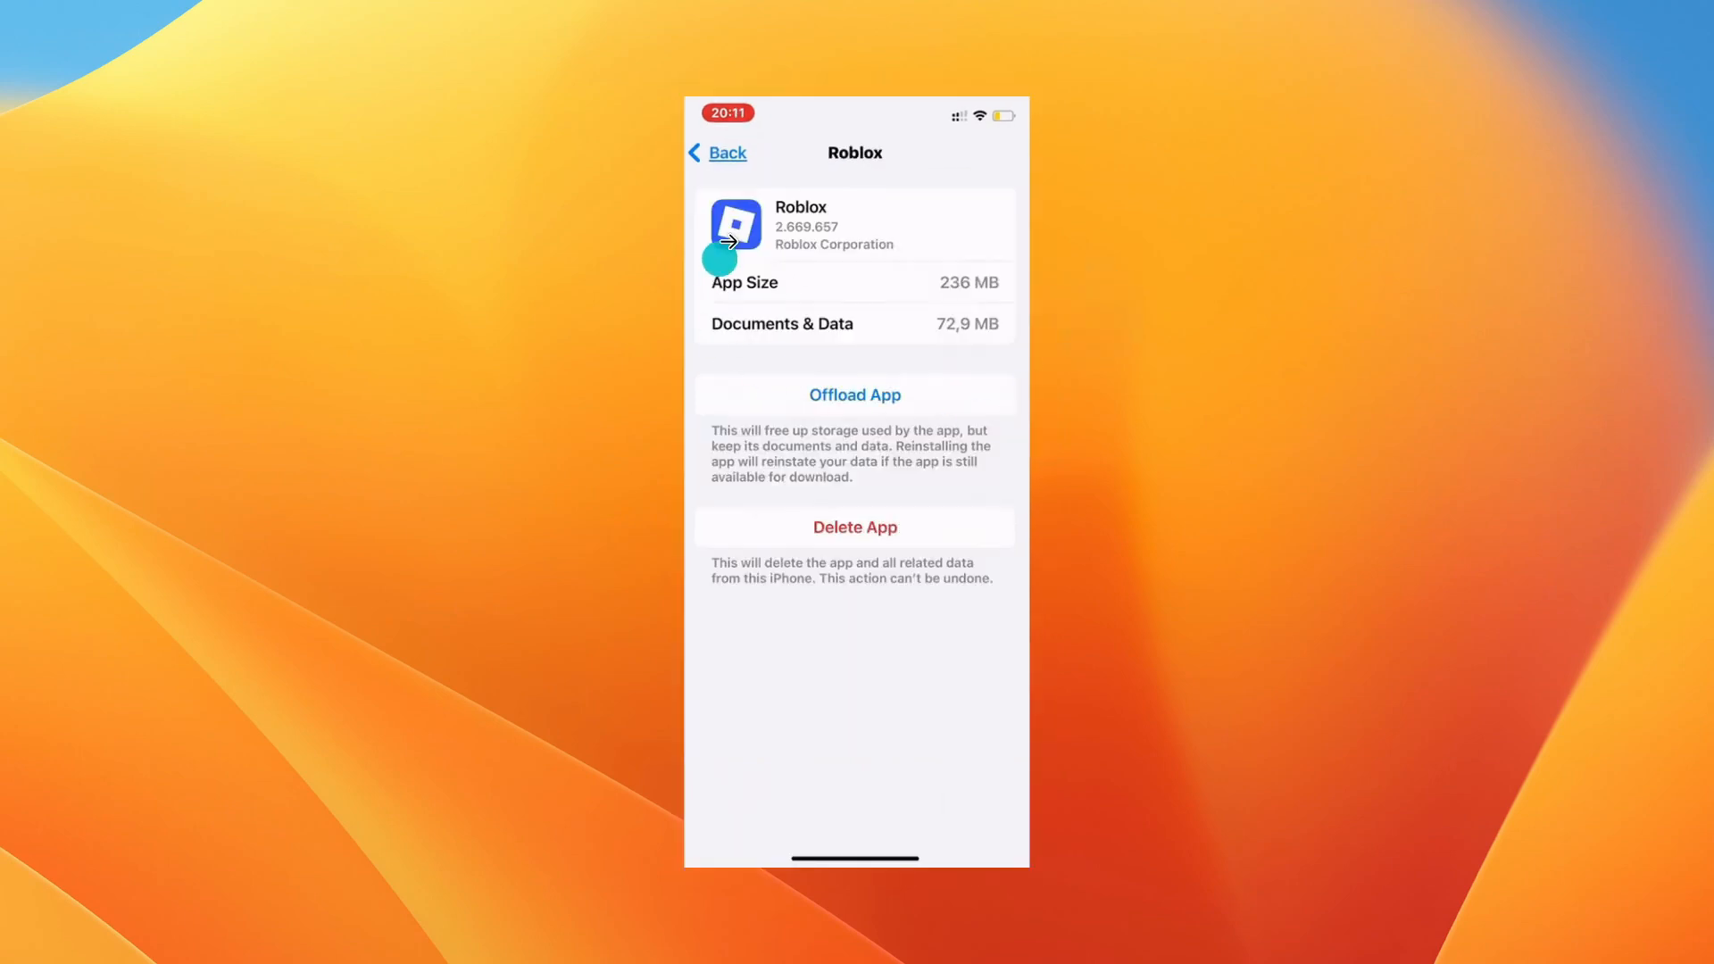
pyautogui.moveTo(802, 314)
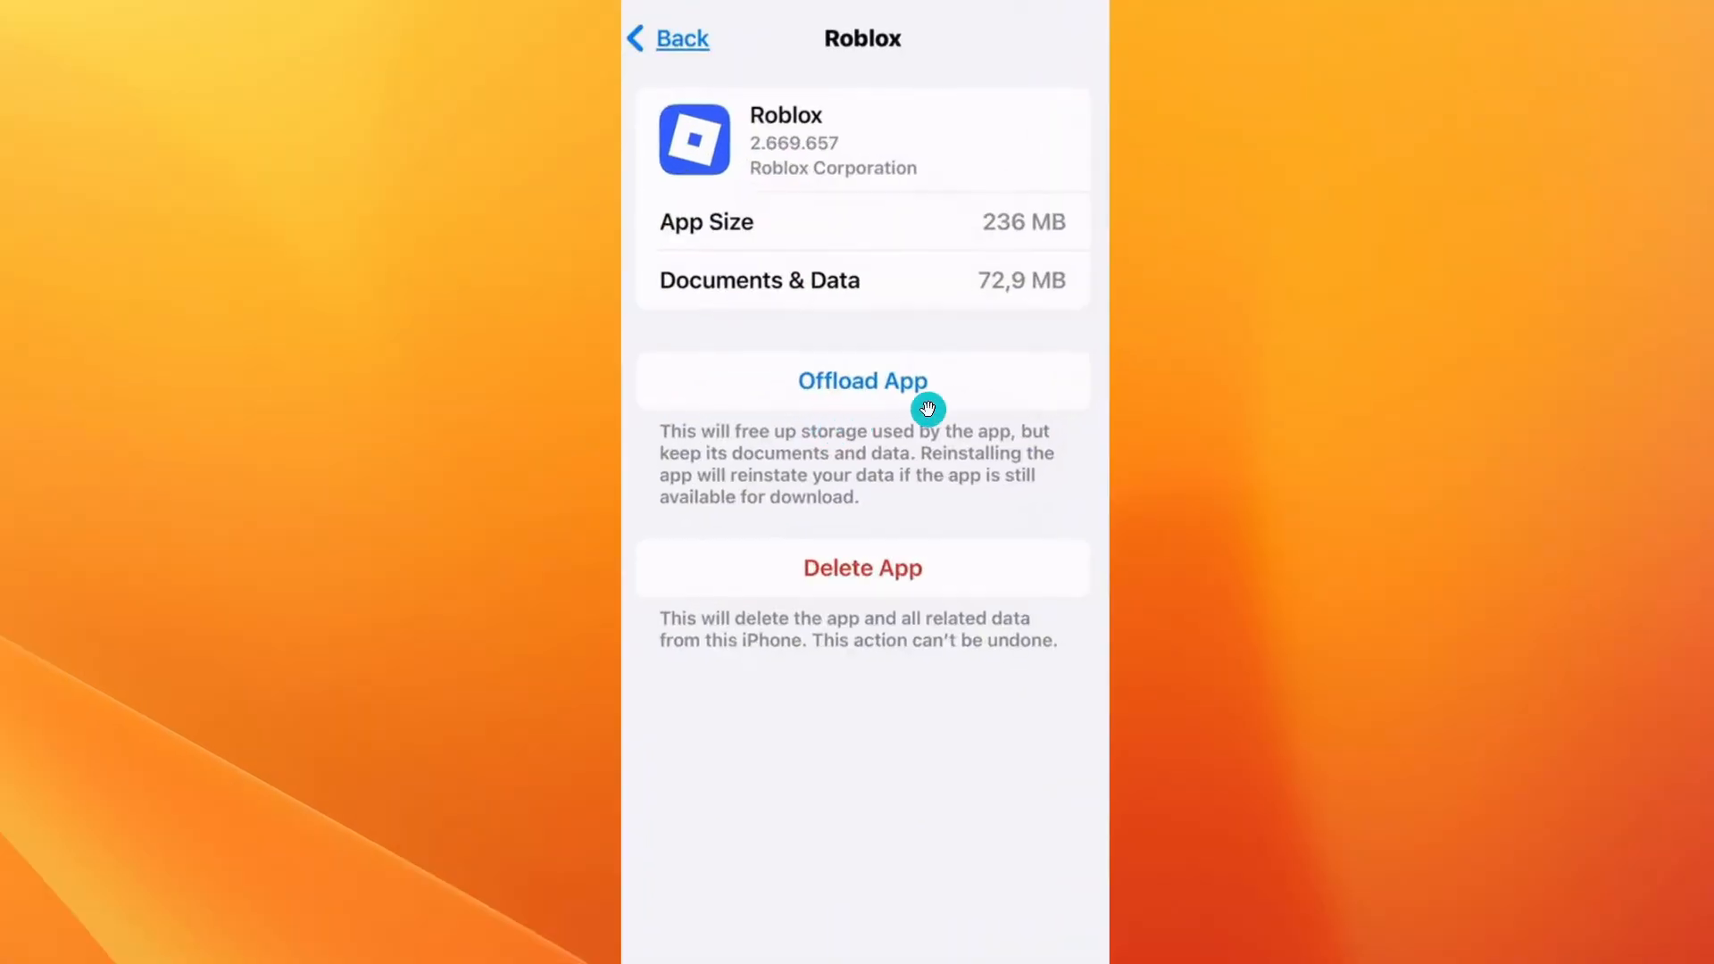
pyautogui.click(860, 380)
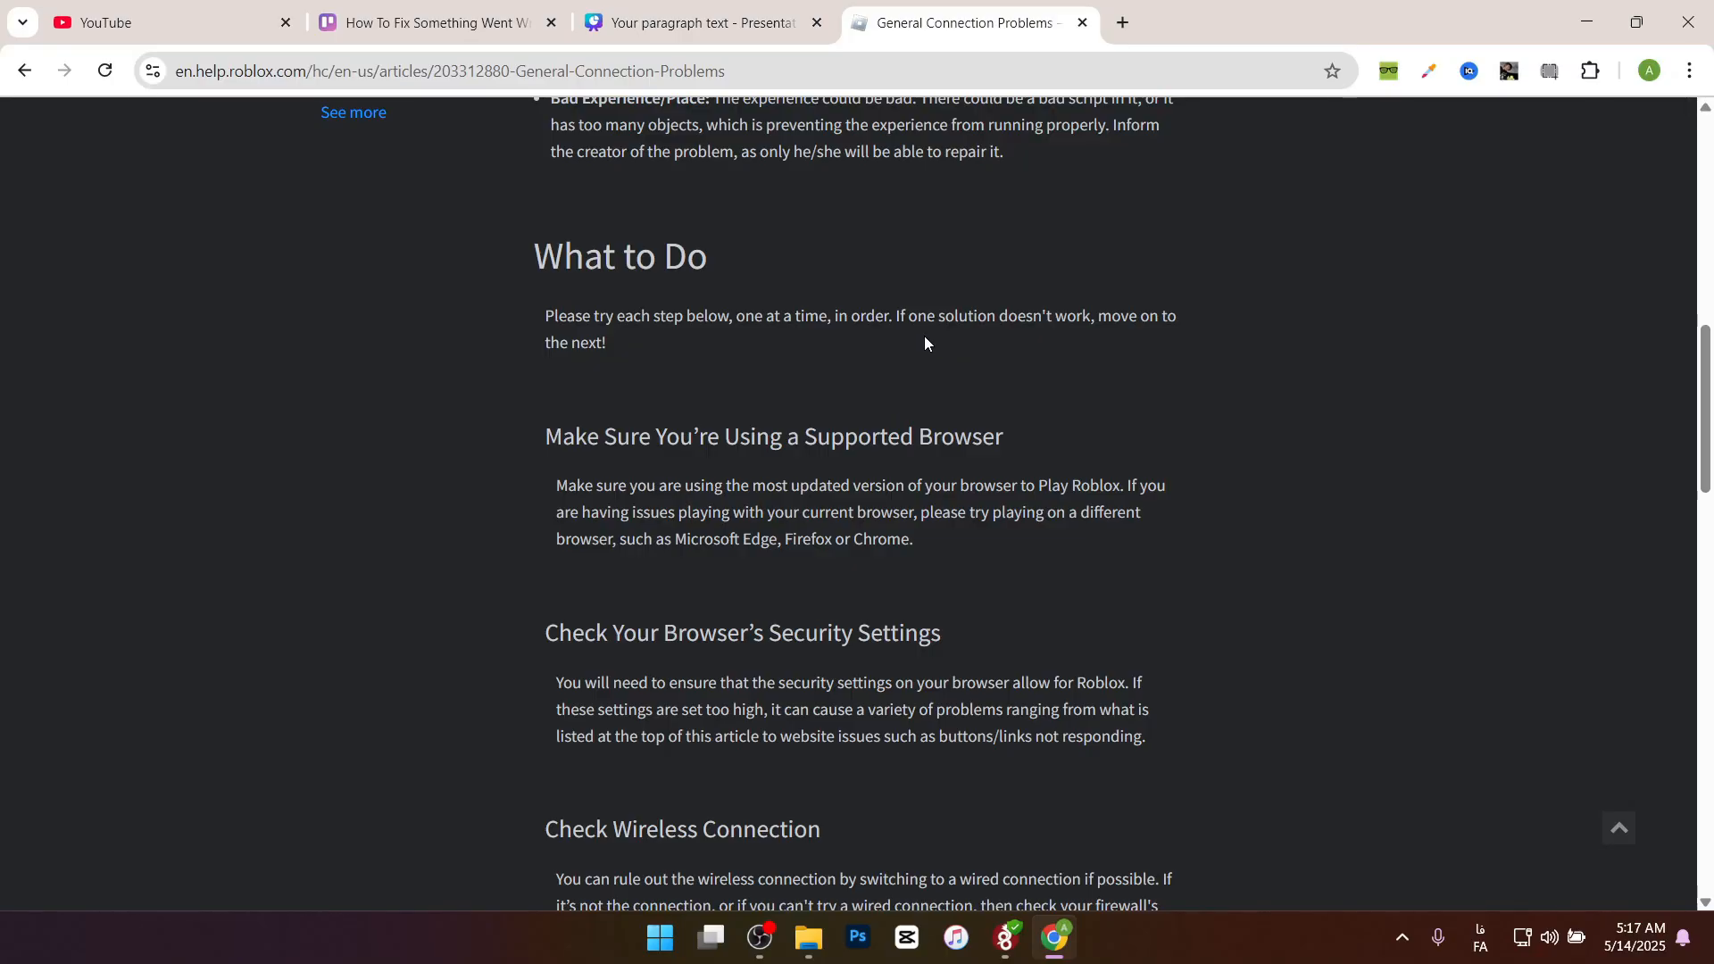
# Read the article's What to Do steps and highlight the Check Wireless Connection heading
pyautogui.doubleClick(567, 255)
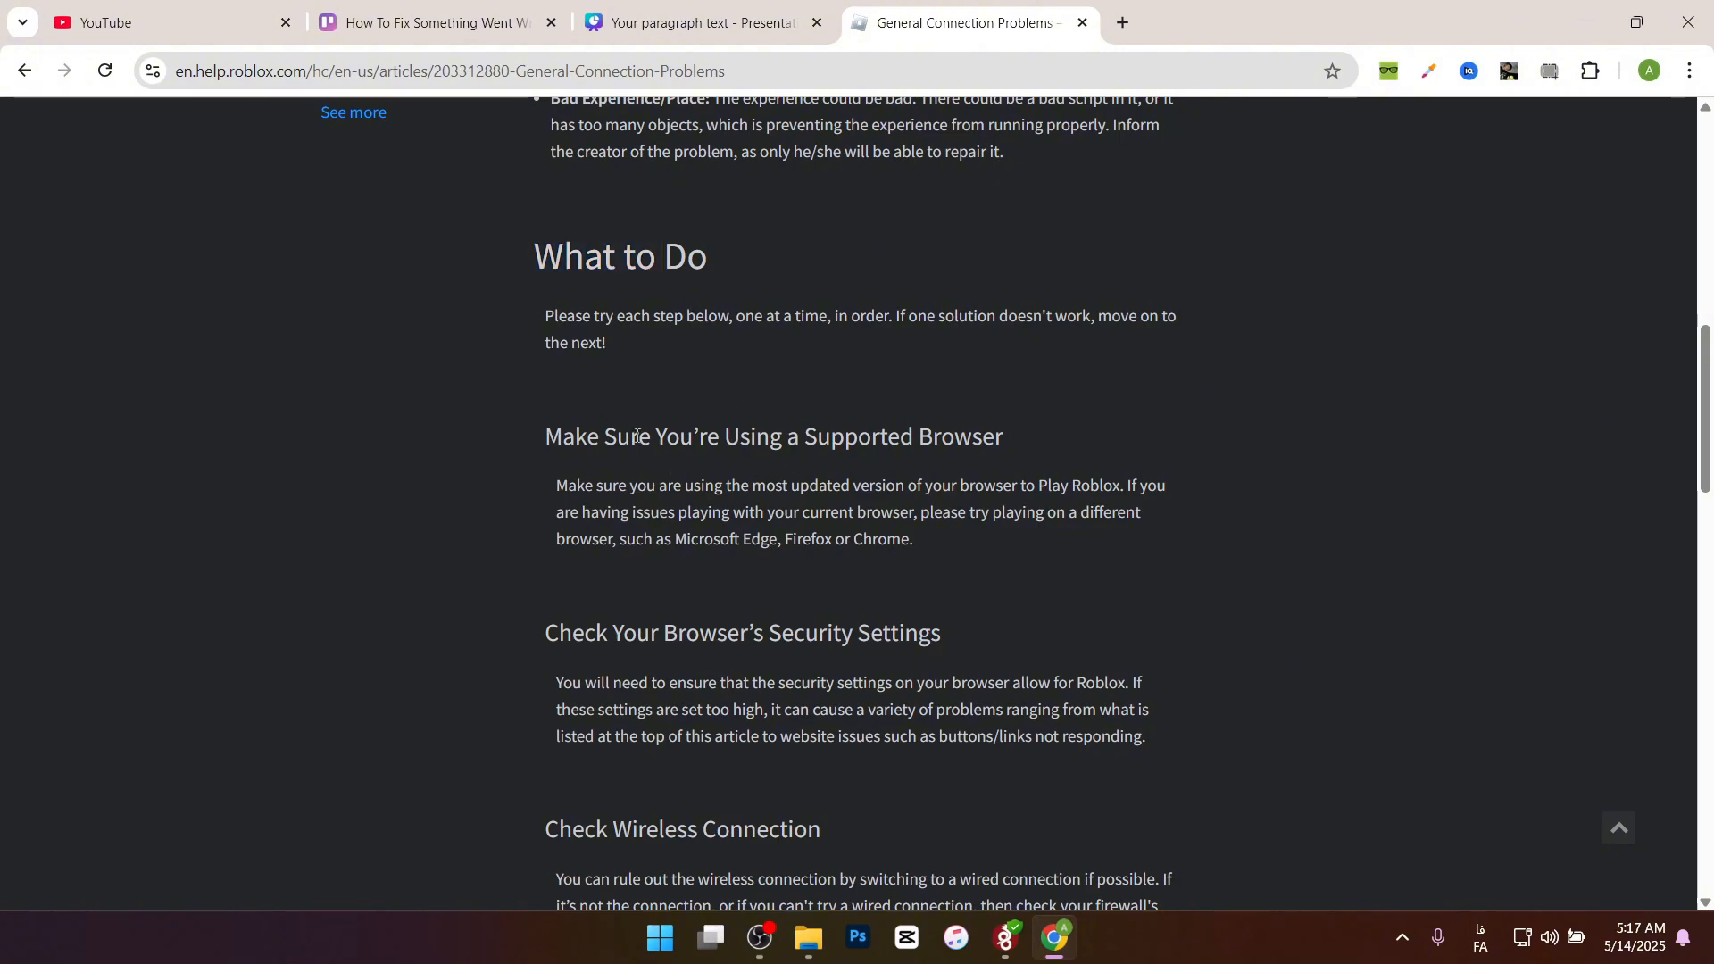
pyautogui.moveTo(896, 505)
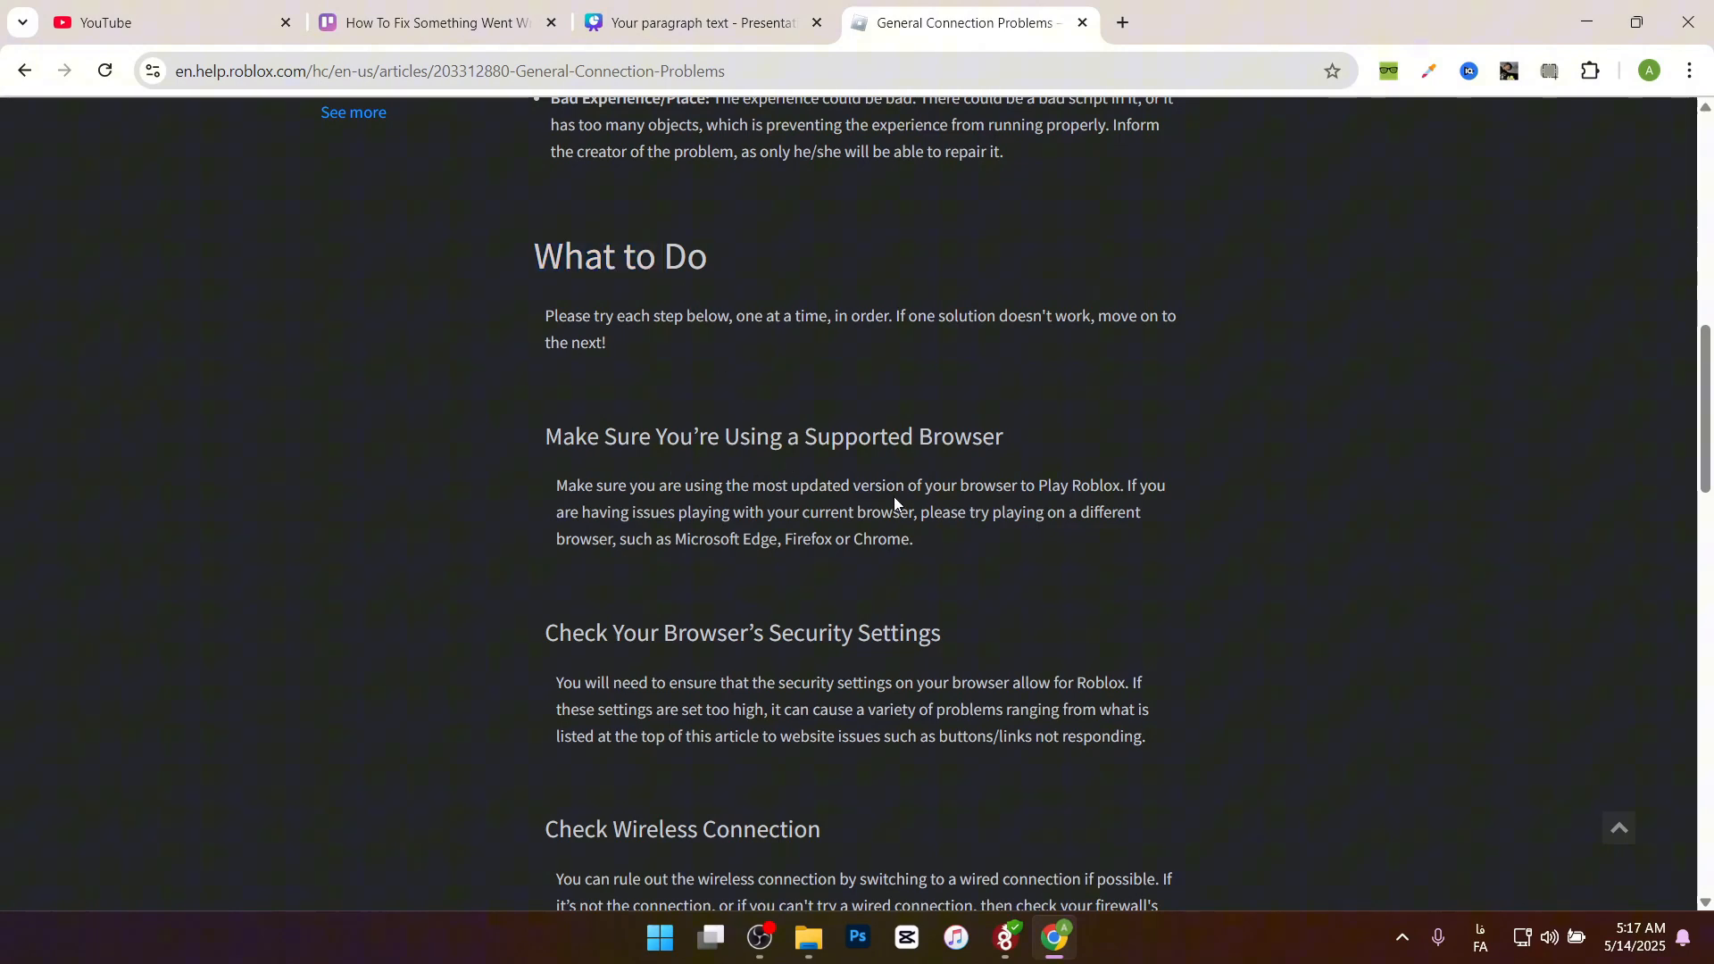
pyautogui.moveTo(689, 545)
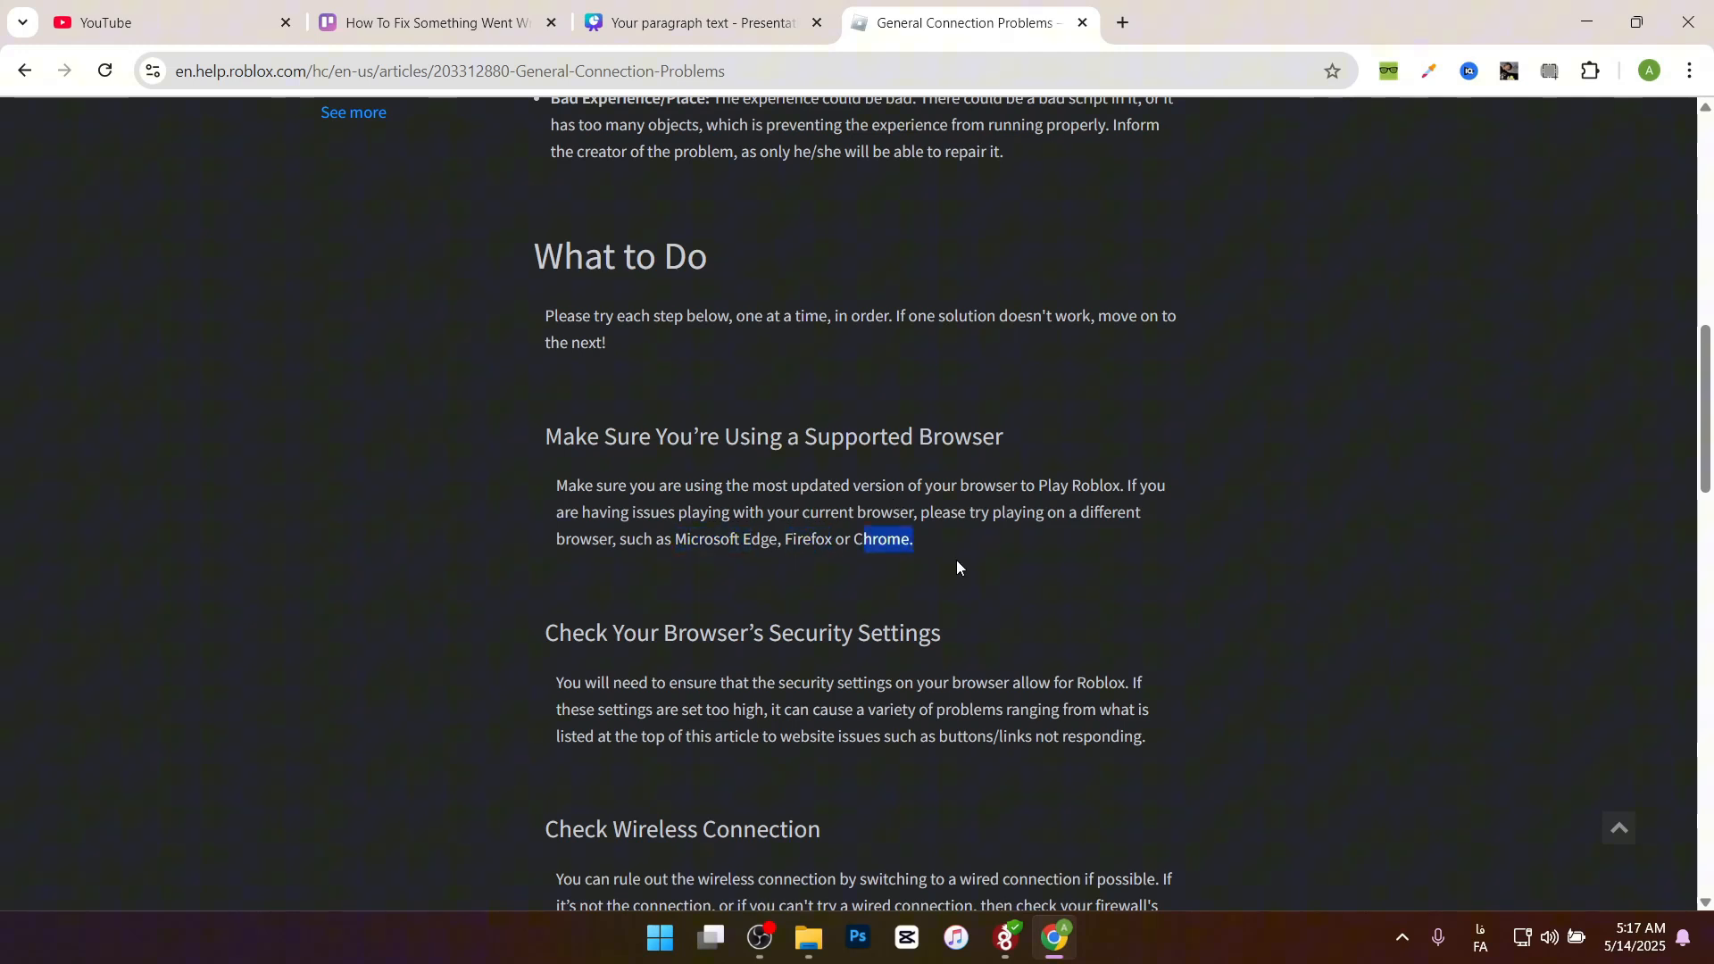
pyautogui.scroll(-3)
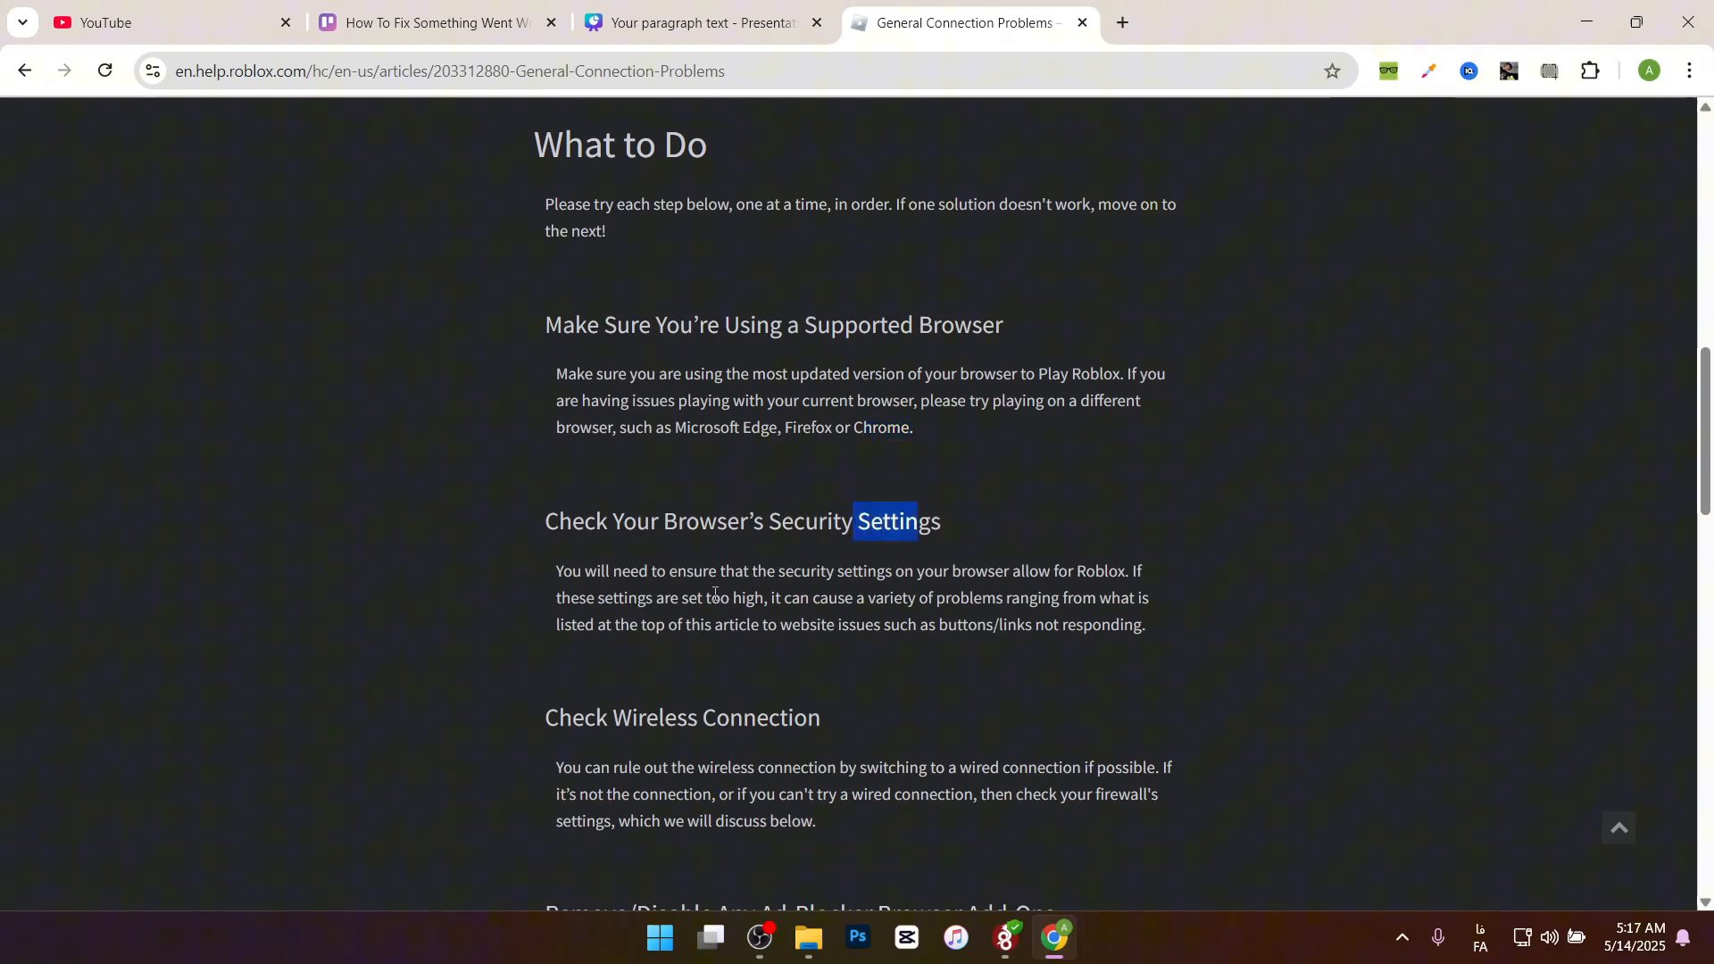
pyautogui.moveTo(1029, 593)
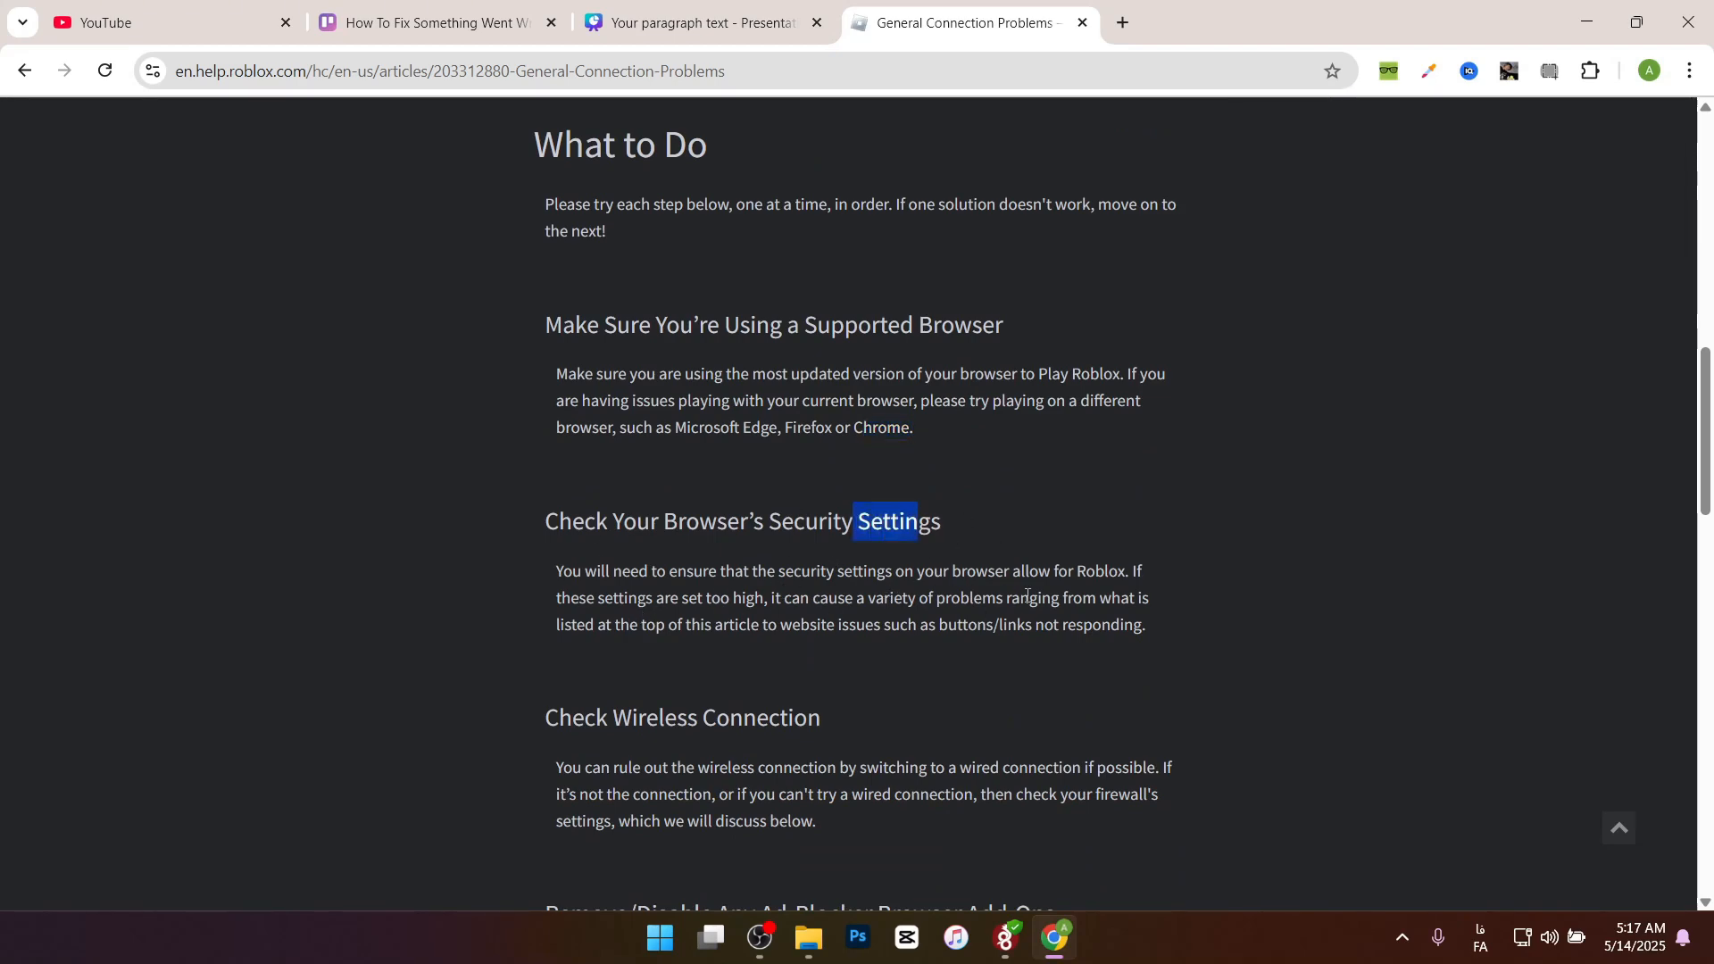
pyautogui.scroll(-3)
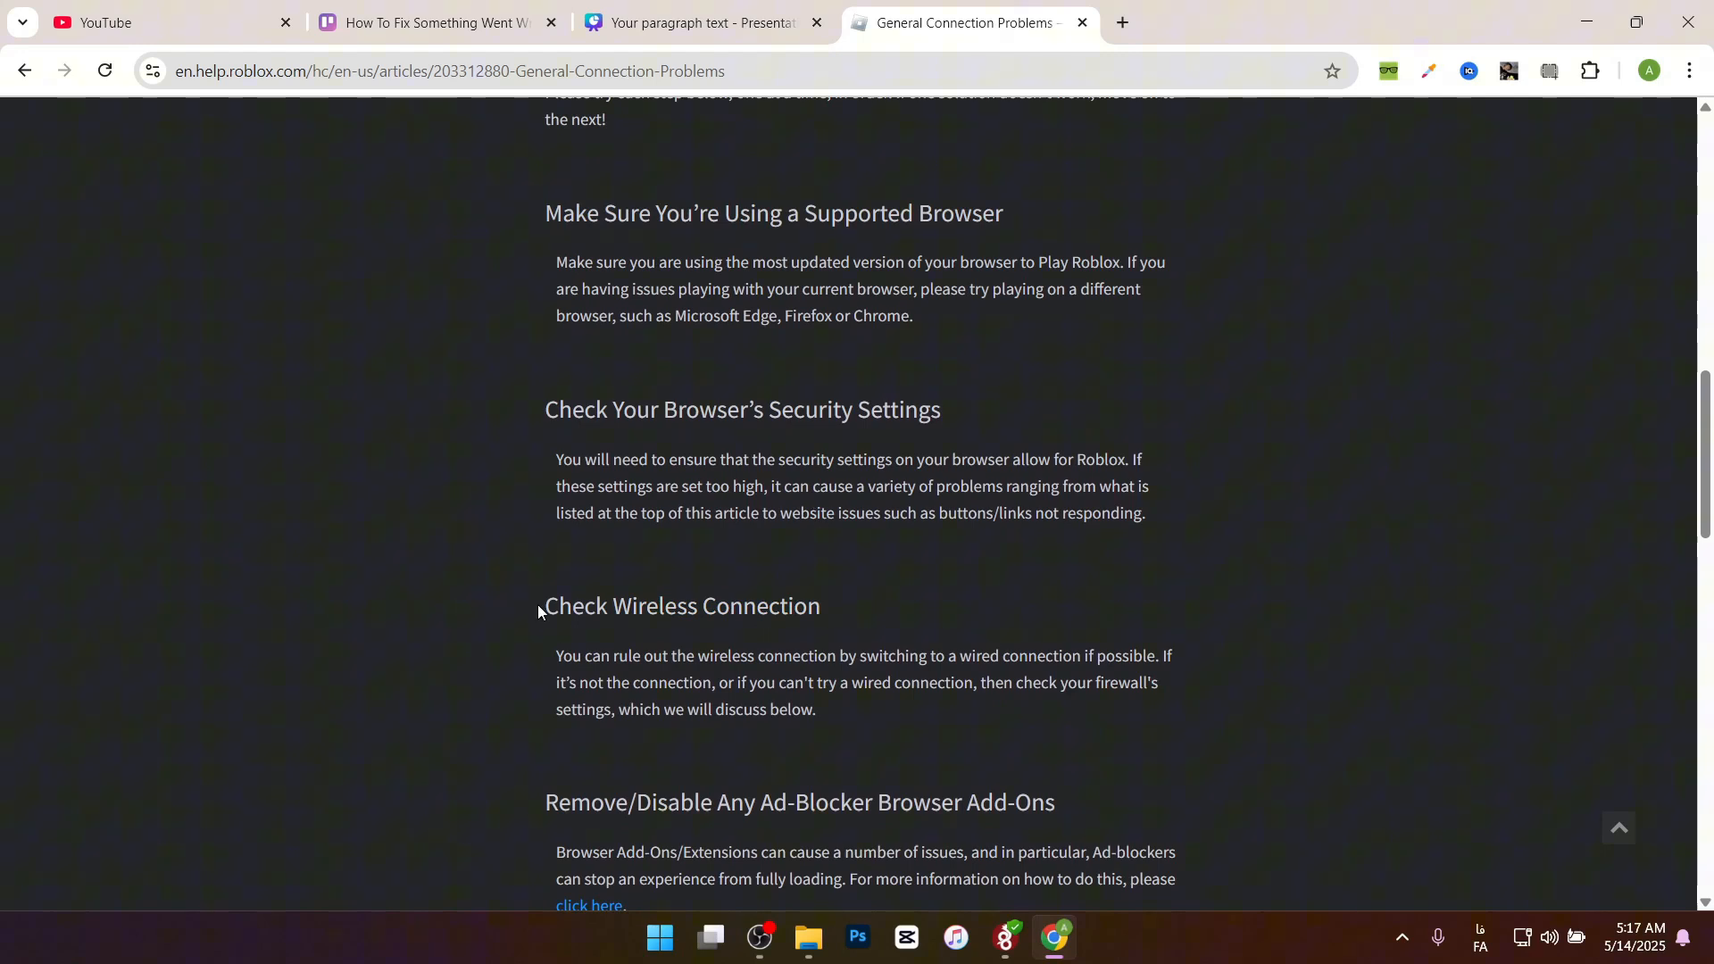
pyautogui.doubleClick(680, 605)
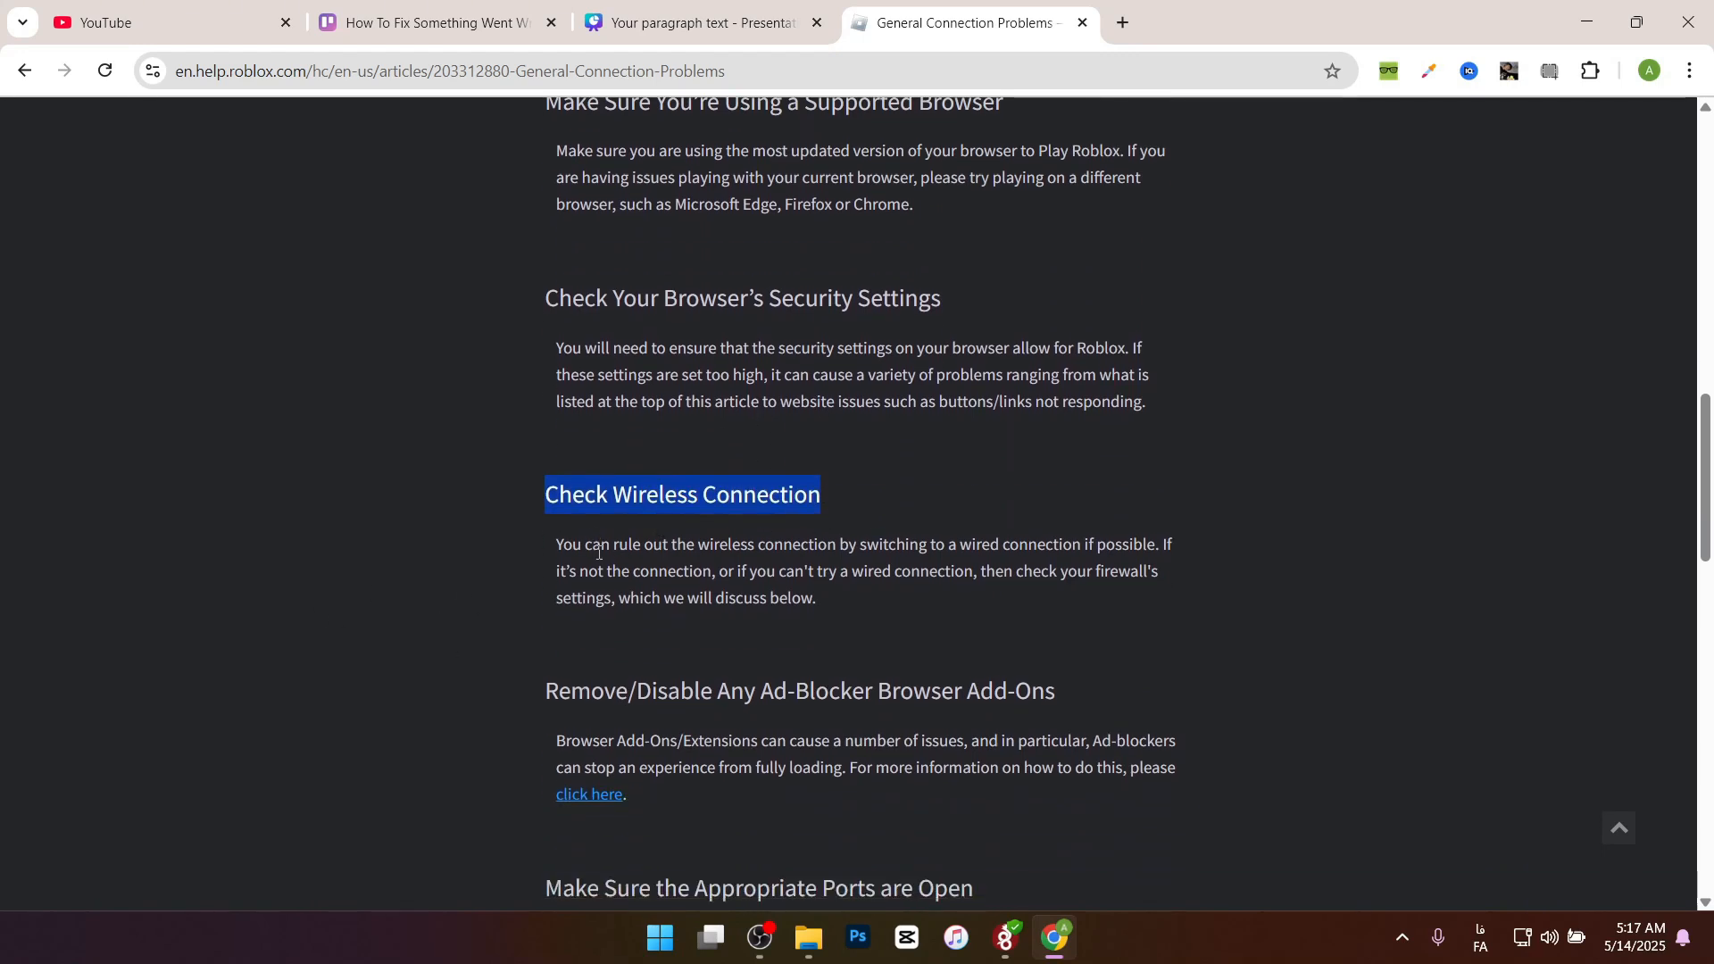
pyautogui.moveTo(823, 576)
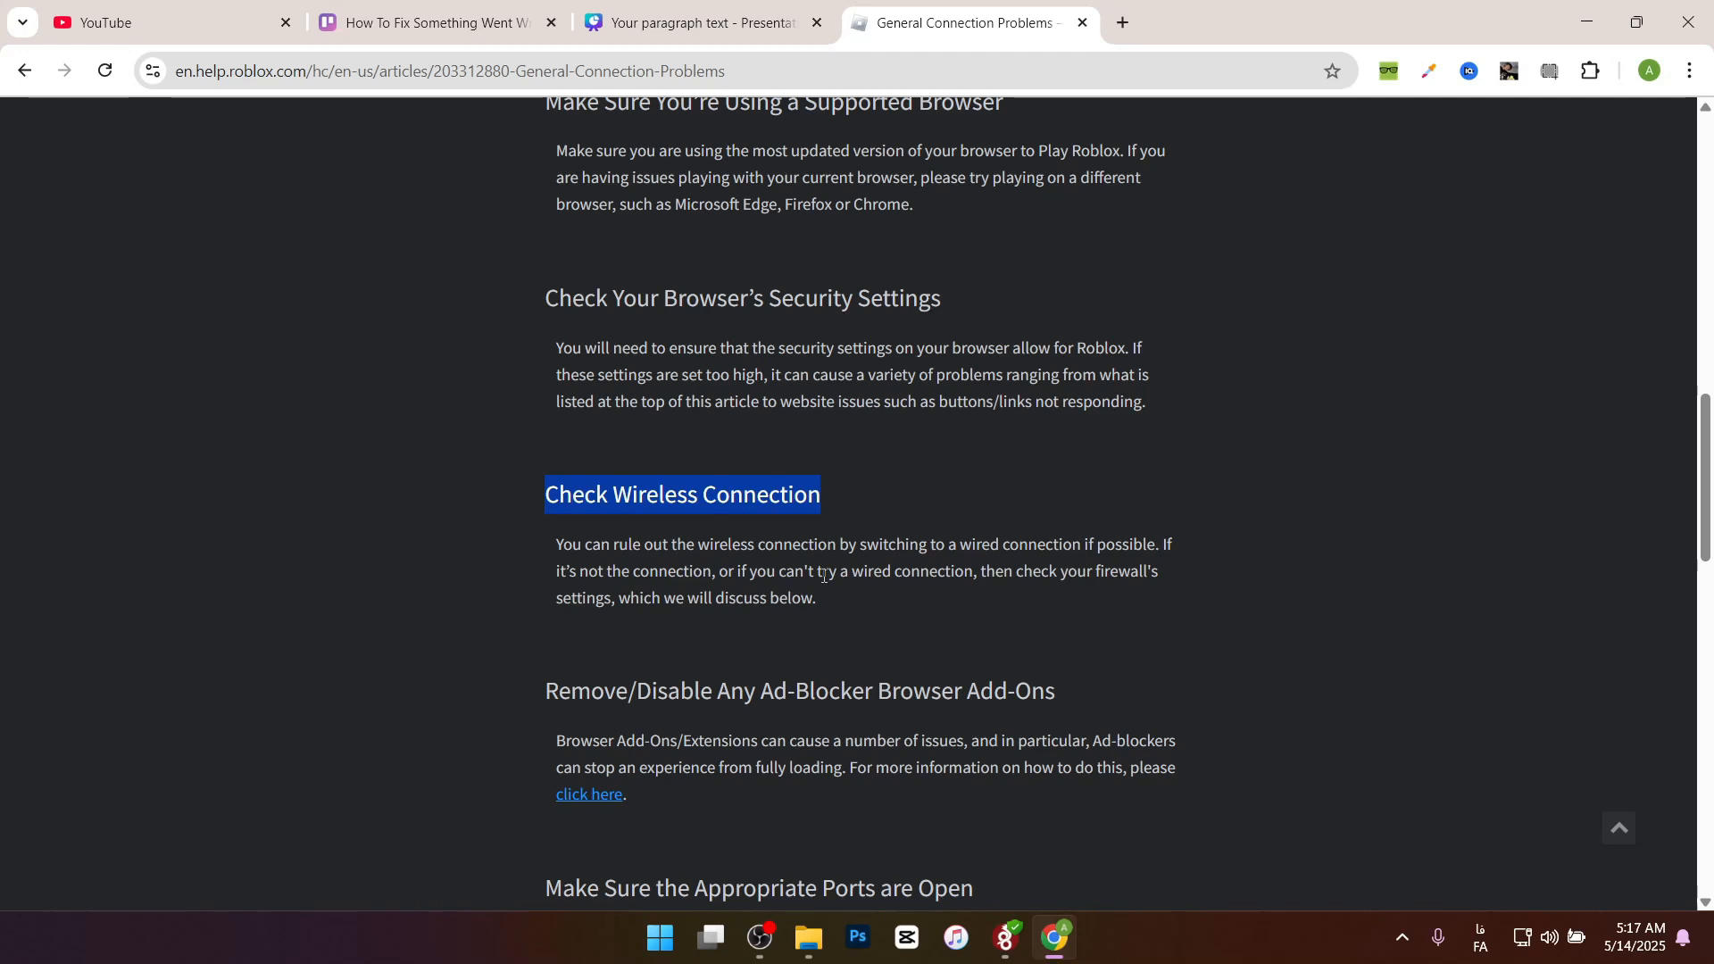
# Scroll through the ad-blocker, ports, firewall and reinstall sections to the 'Was this article helpful?' footer
pyautogui.scroll(-3)
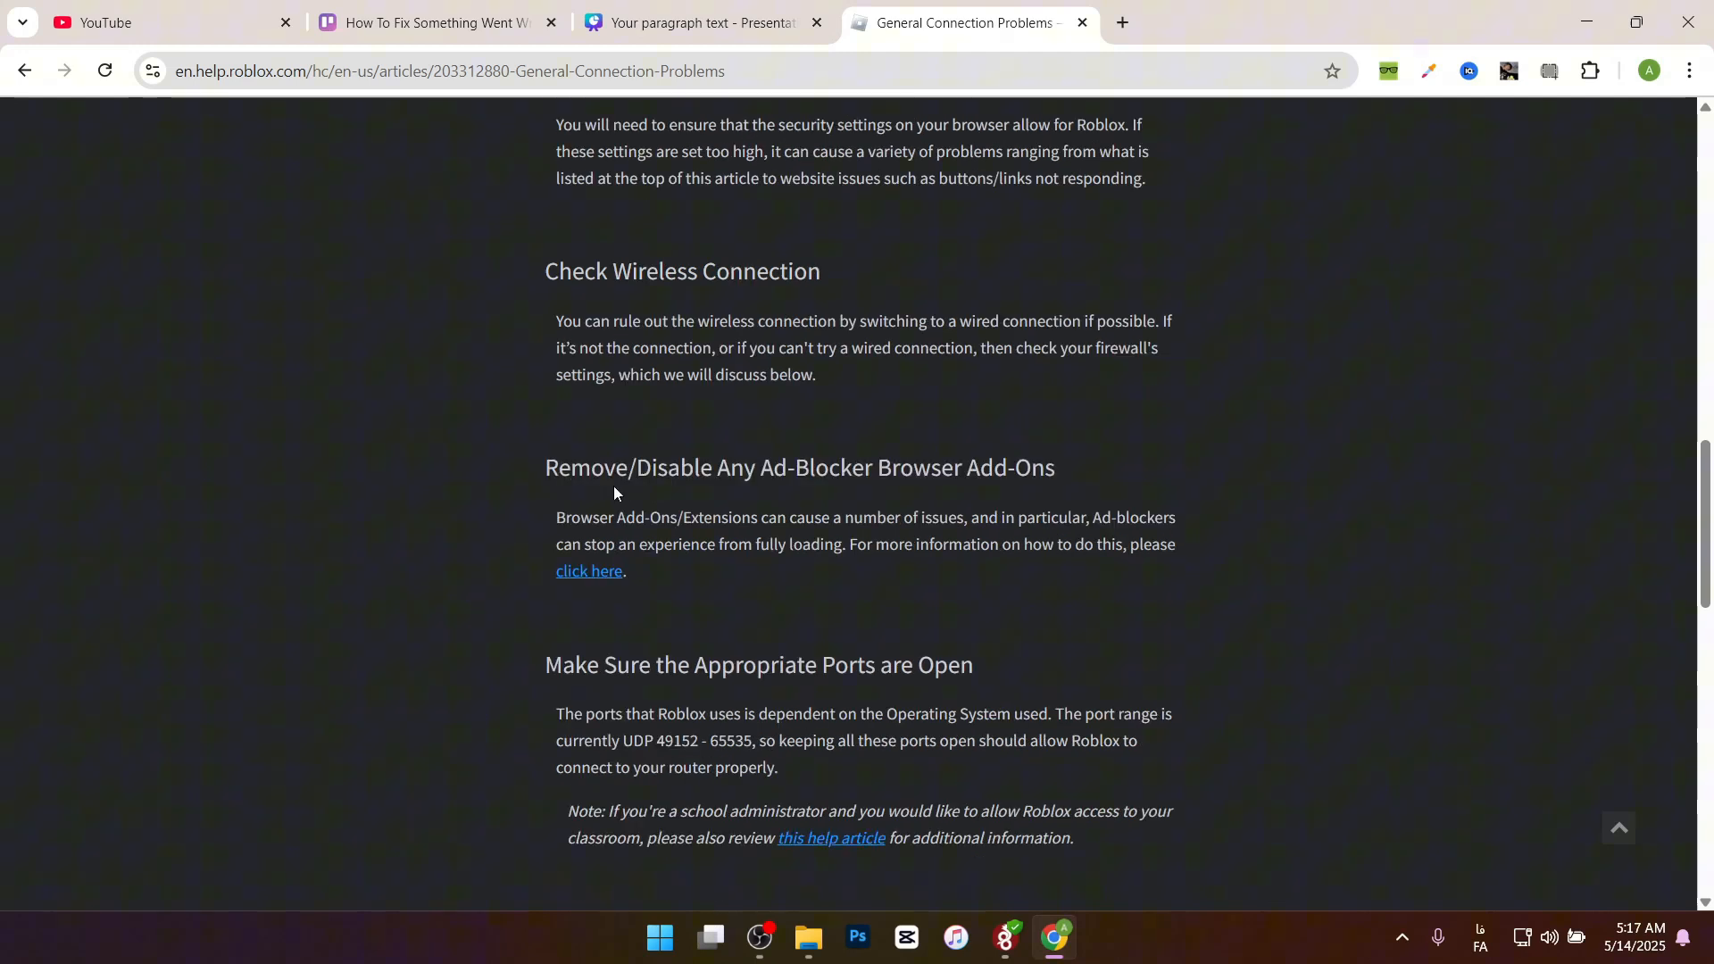
pyautogui.moveTo(954, 475)
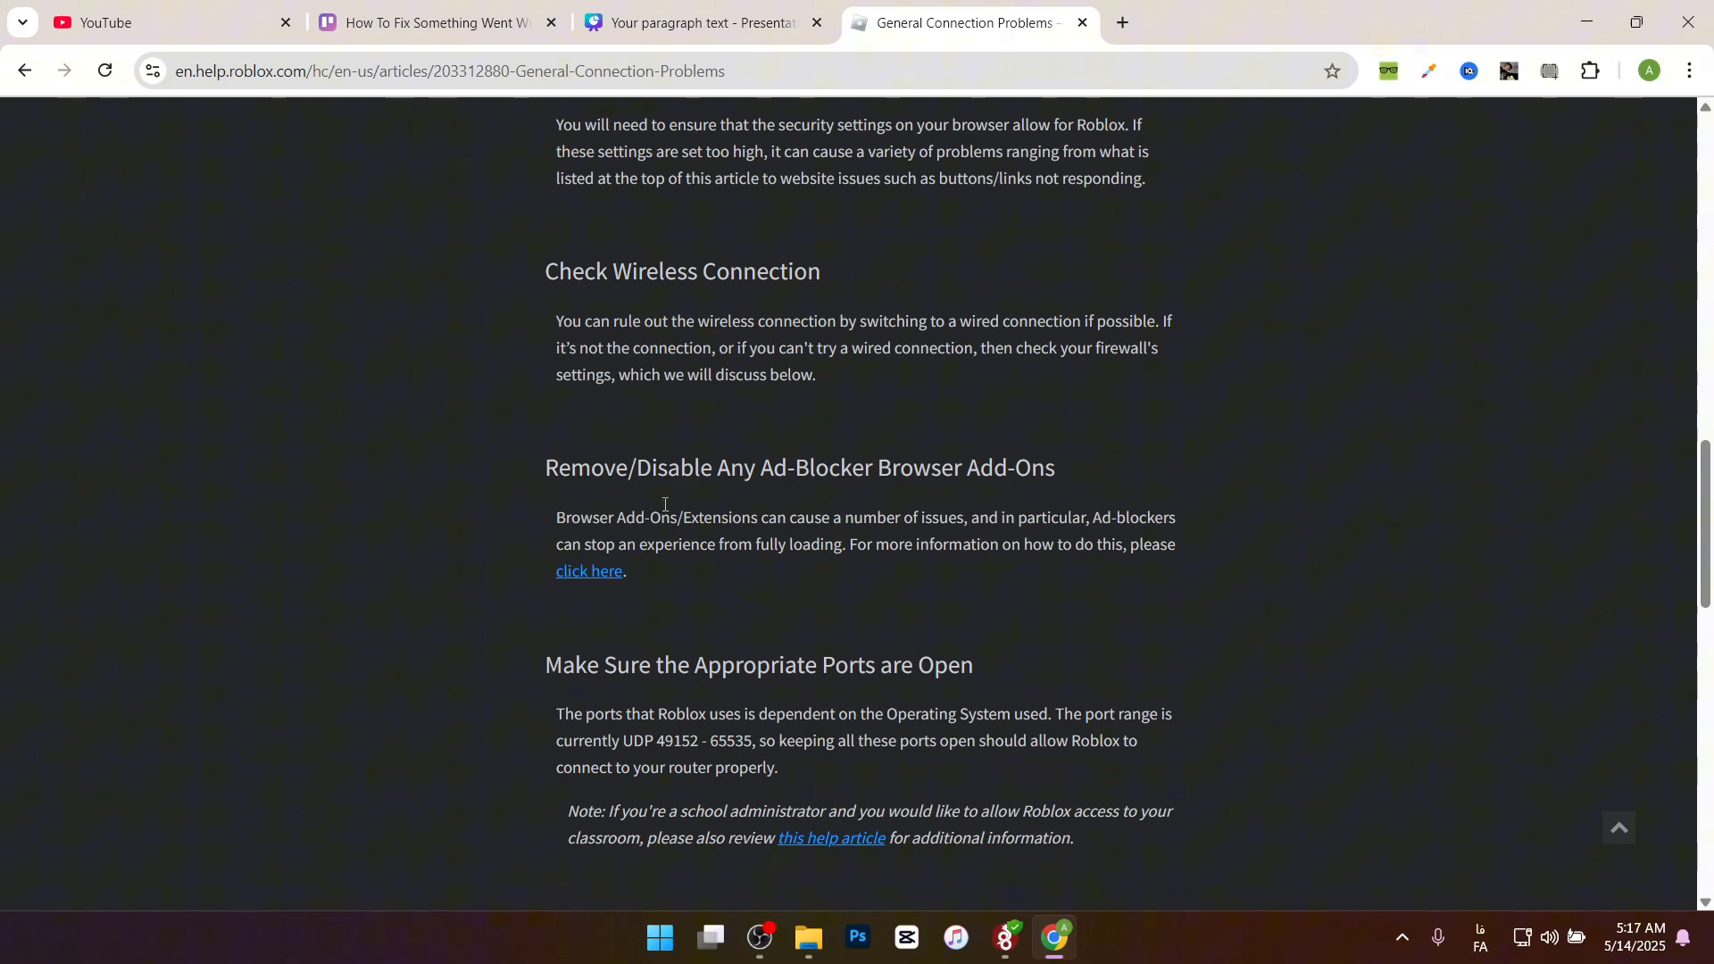
pyautogui.moveTo(759, 480)
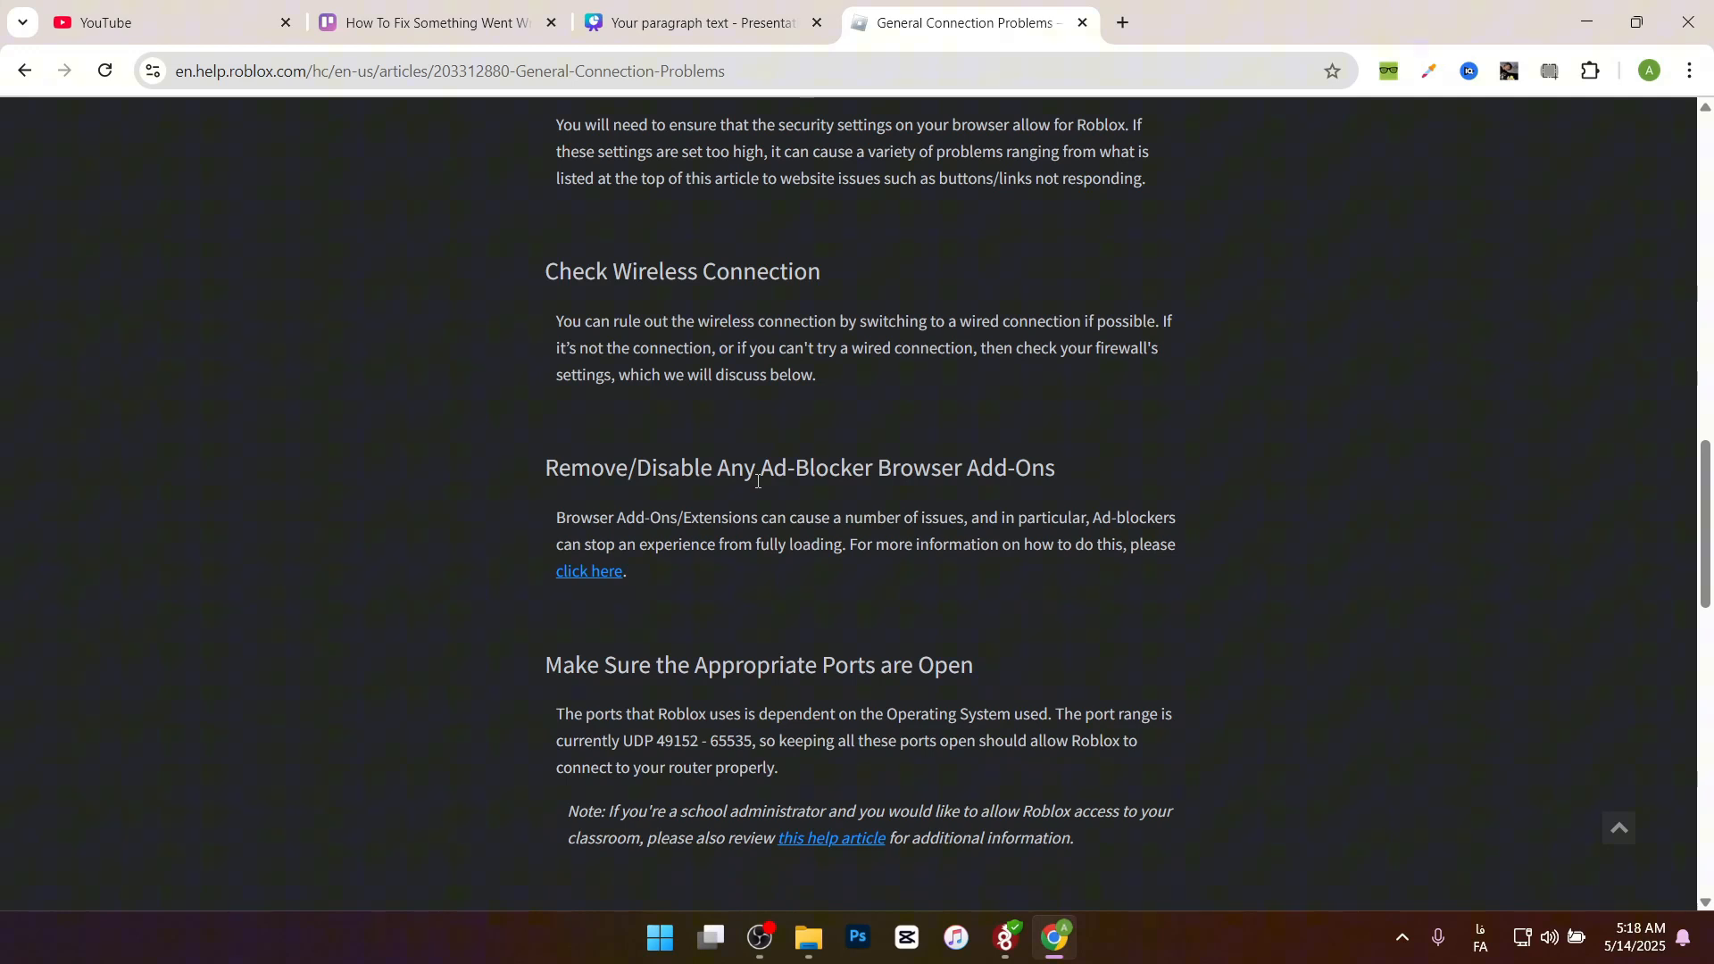
pyautogui.scroll(-3)
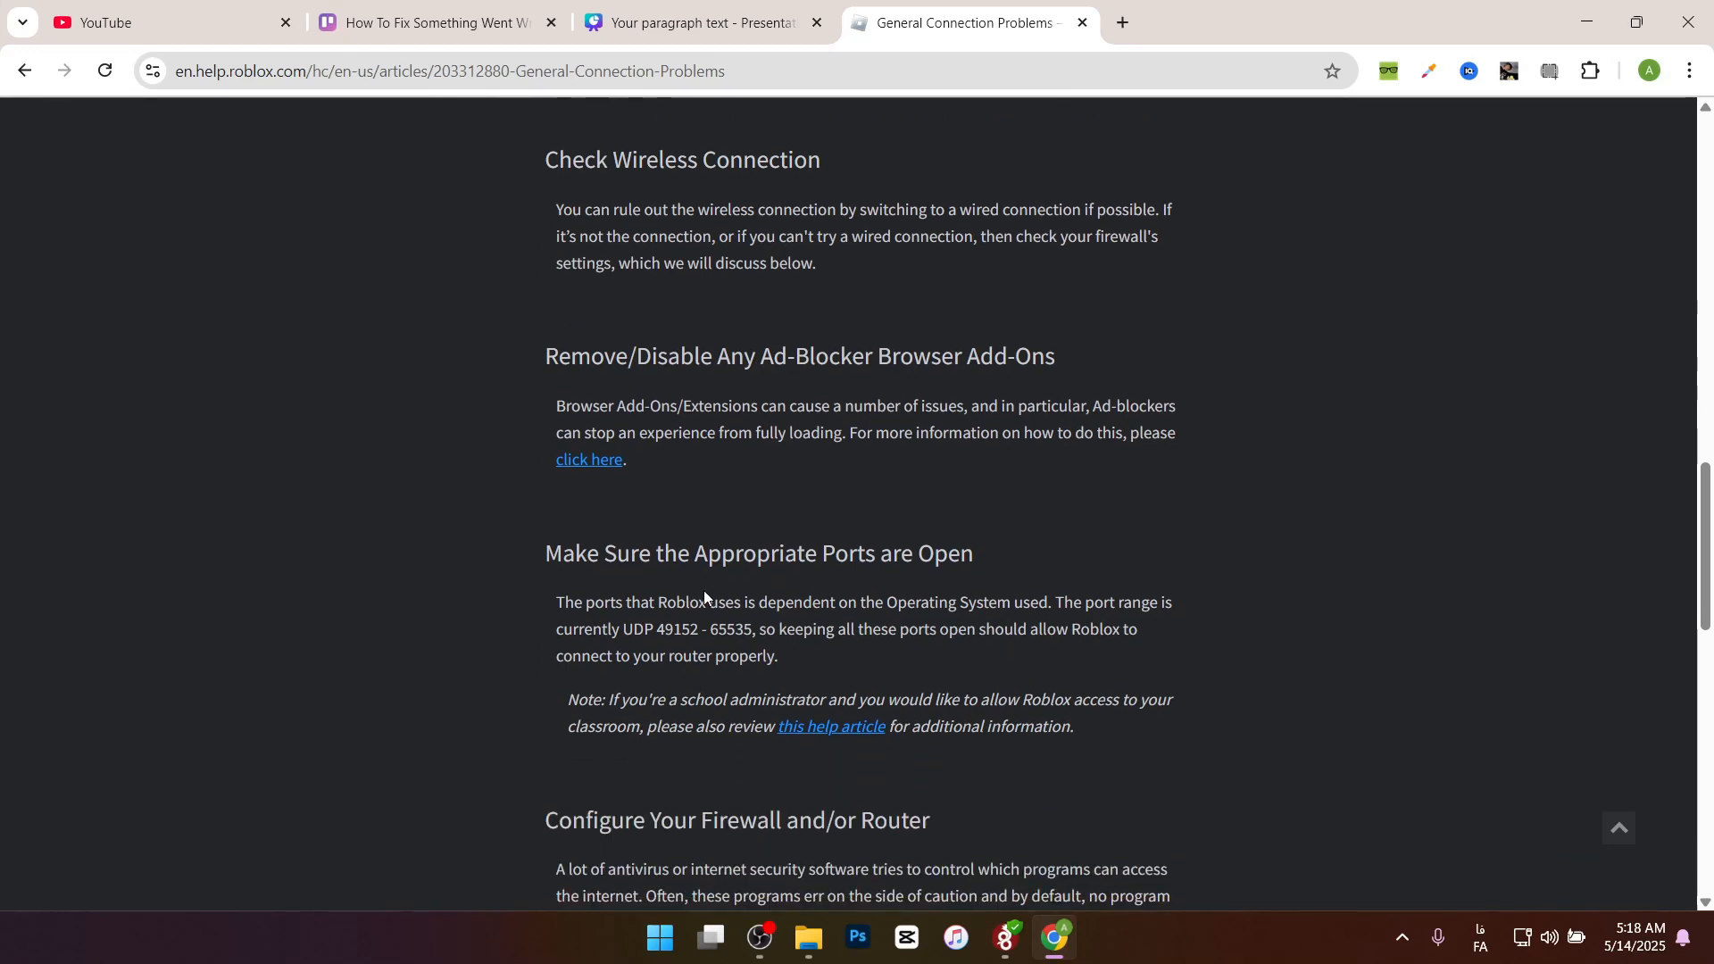
pyautogui.moveTo(713, 602)
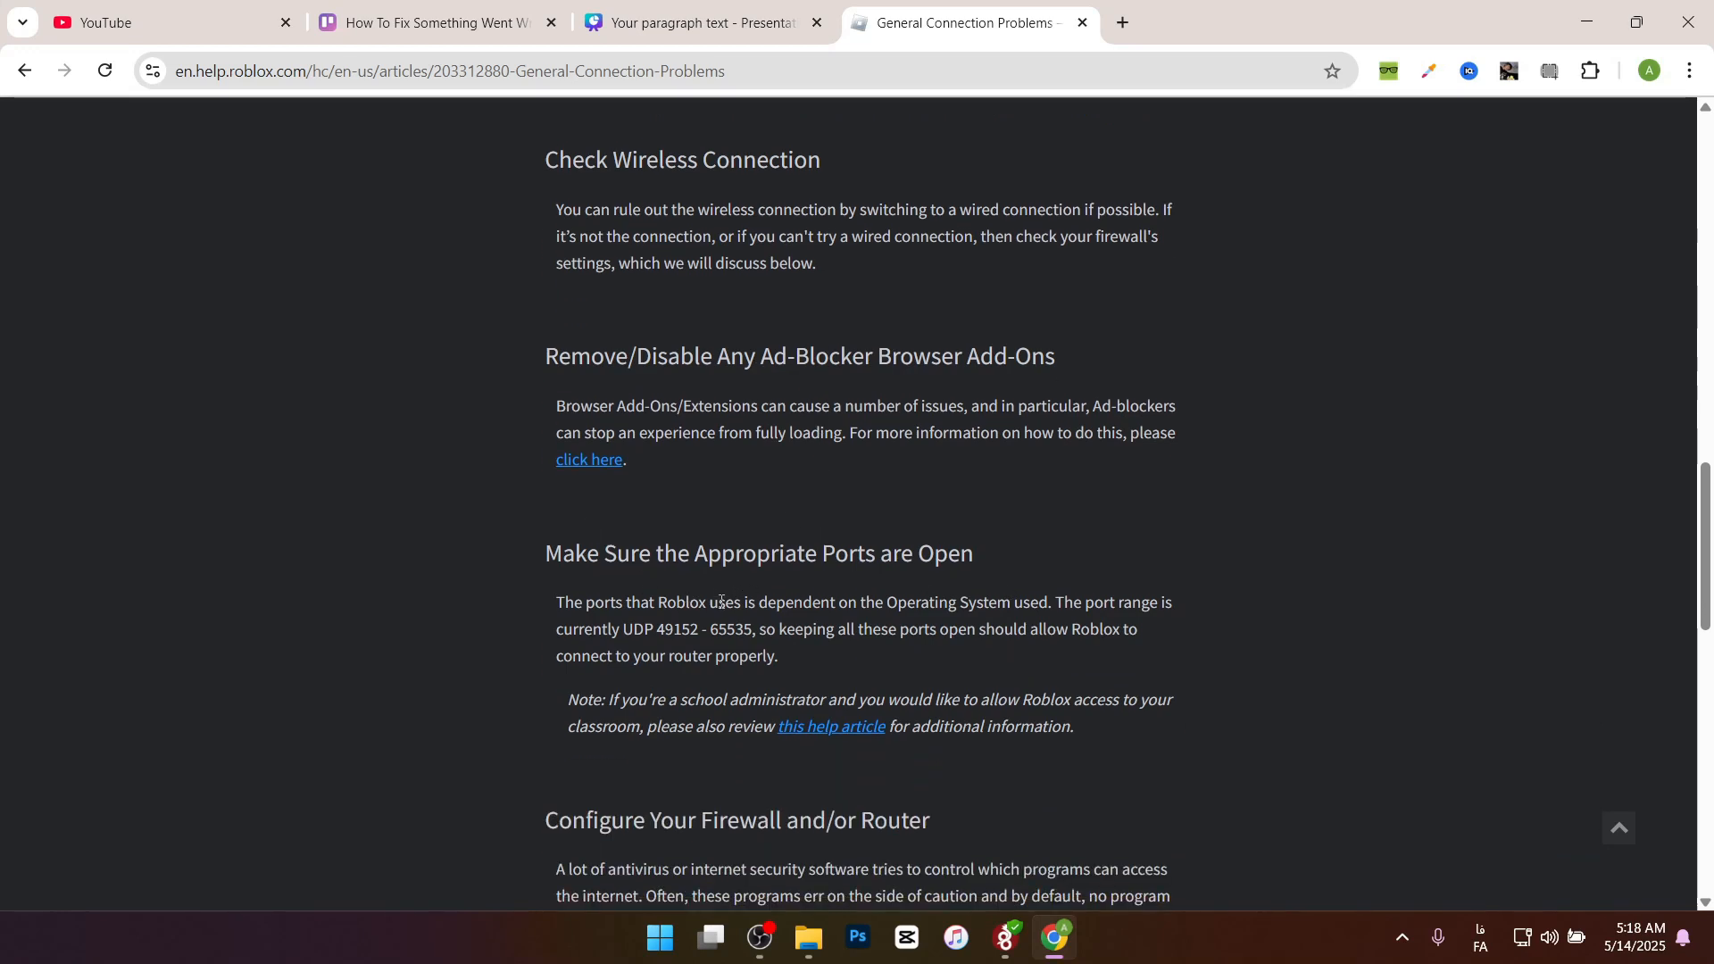
pyautogui.scroll(-3)
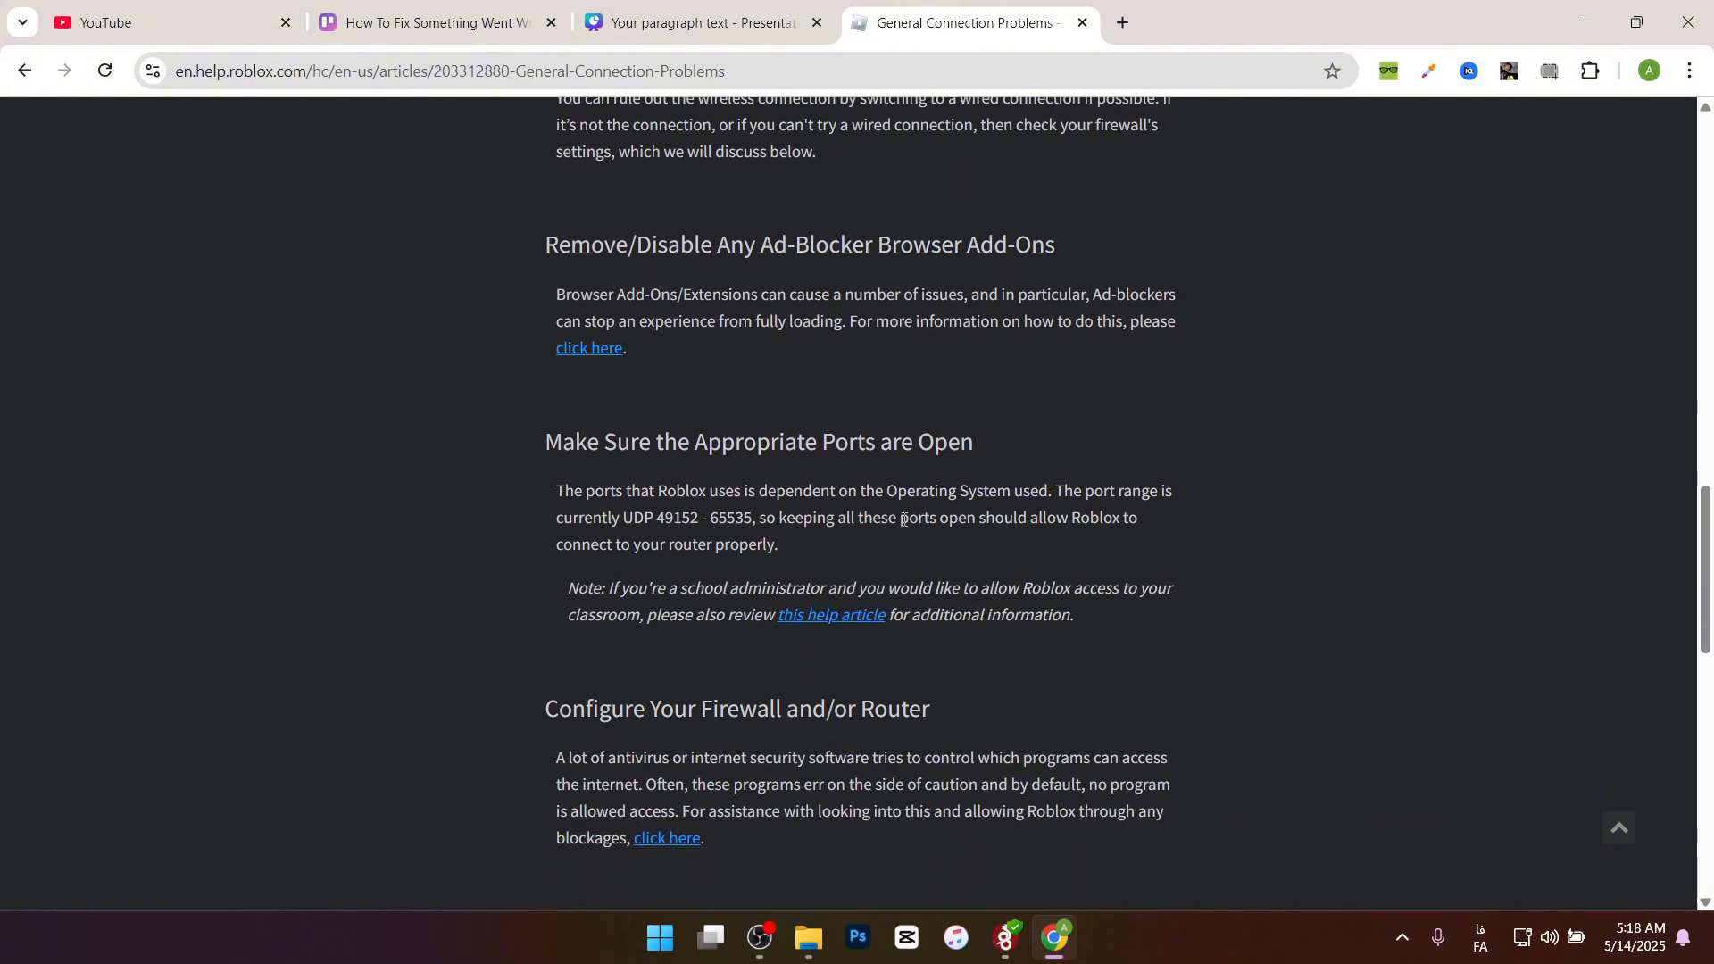
pyautogui.moveTo(849, 568)
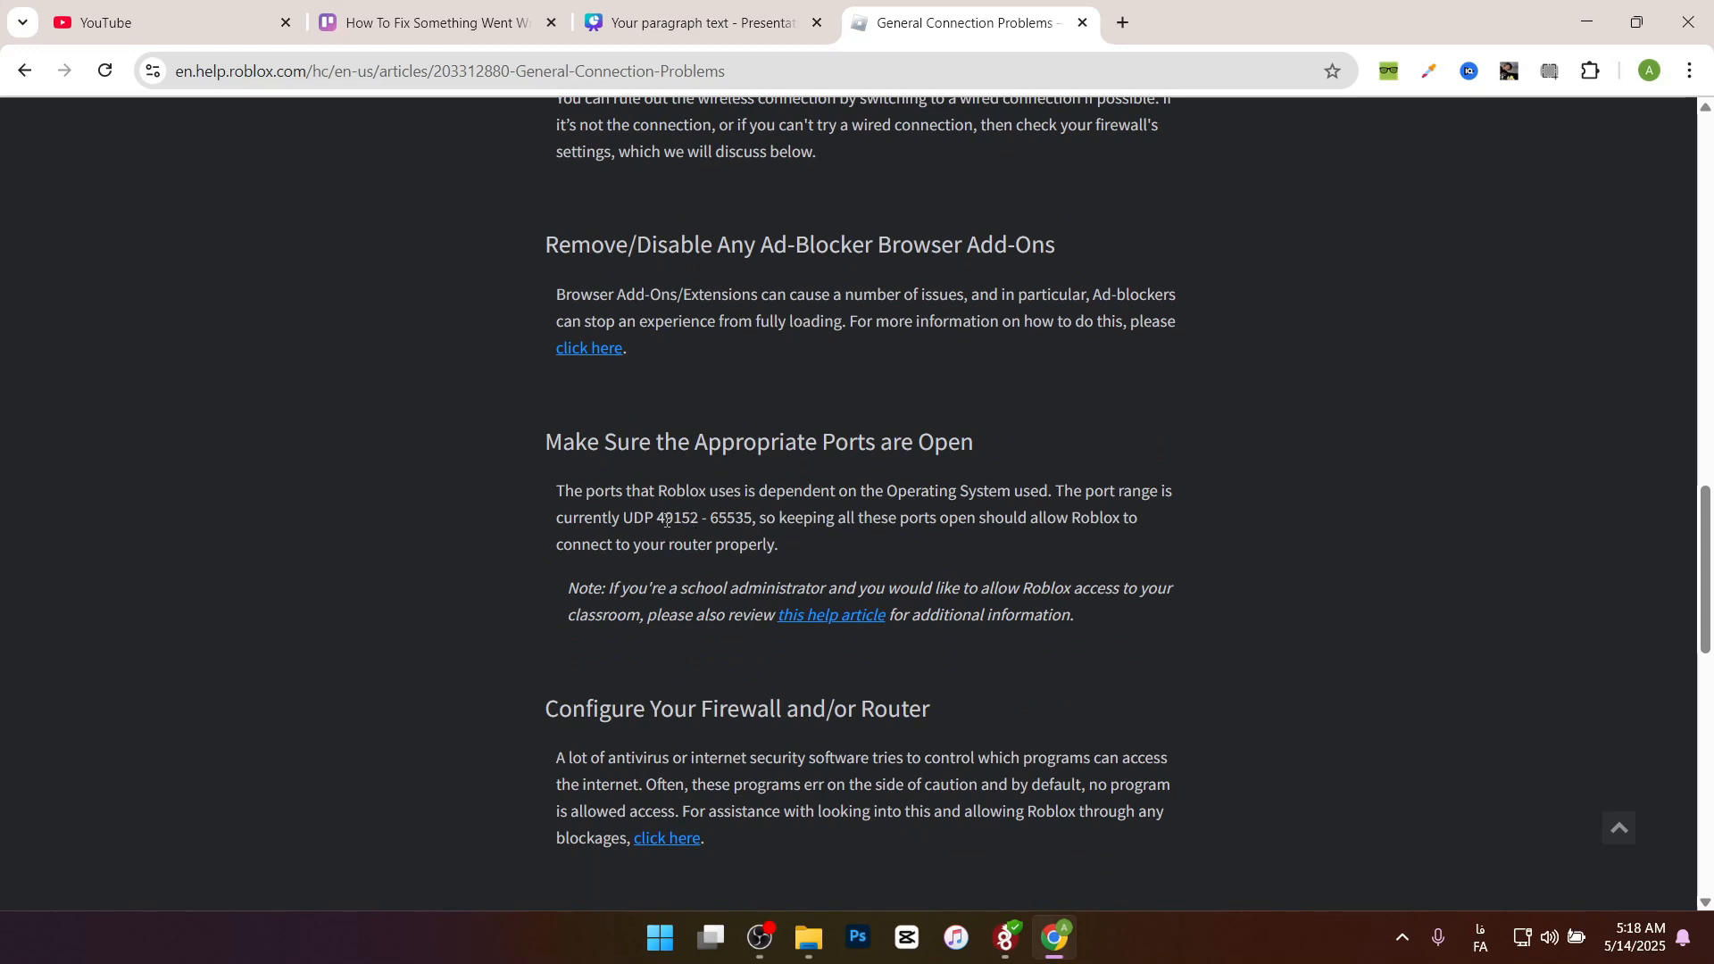
pyautogui.moveTo(709, 541)
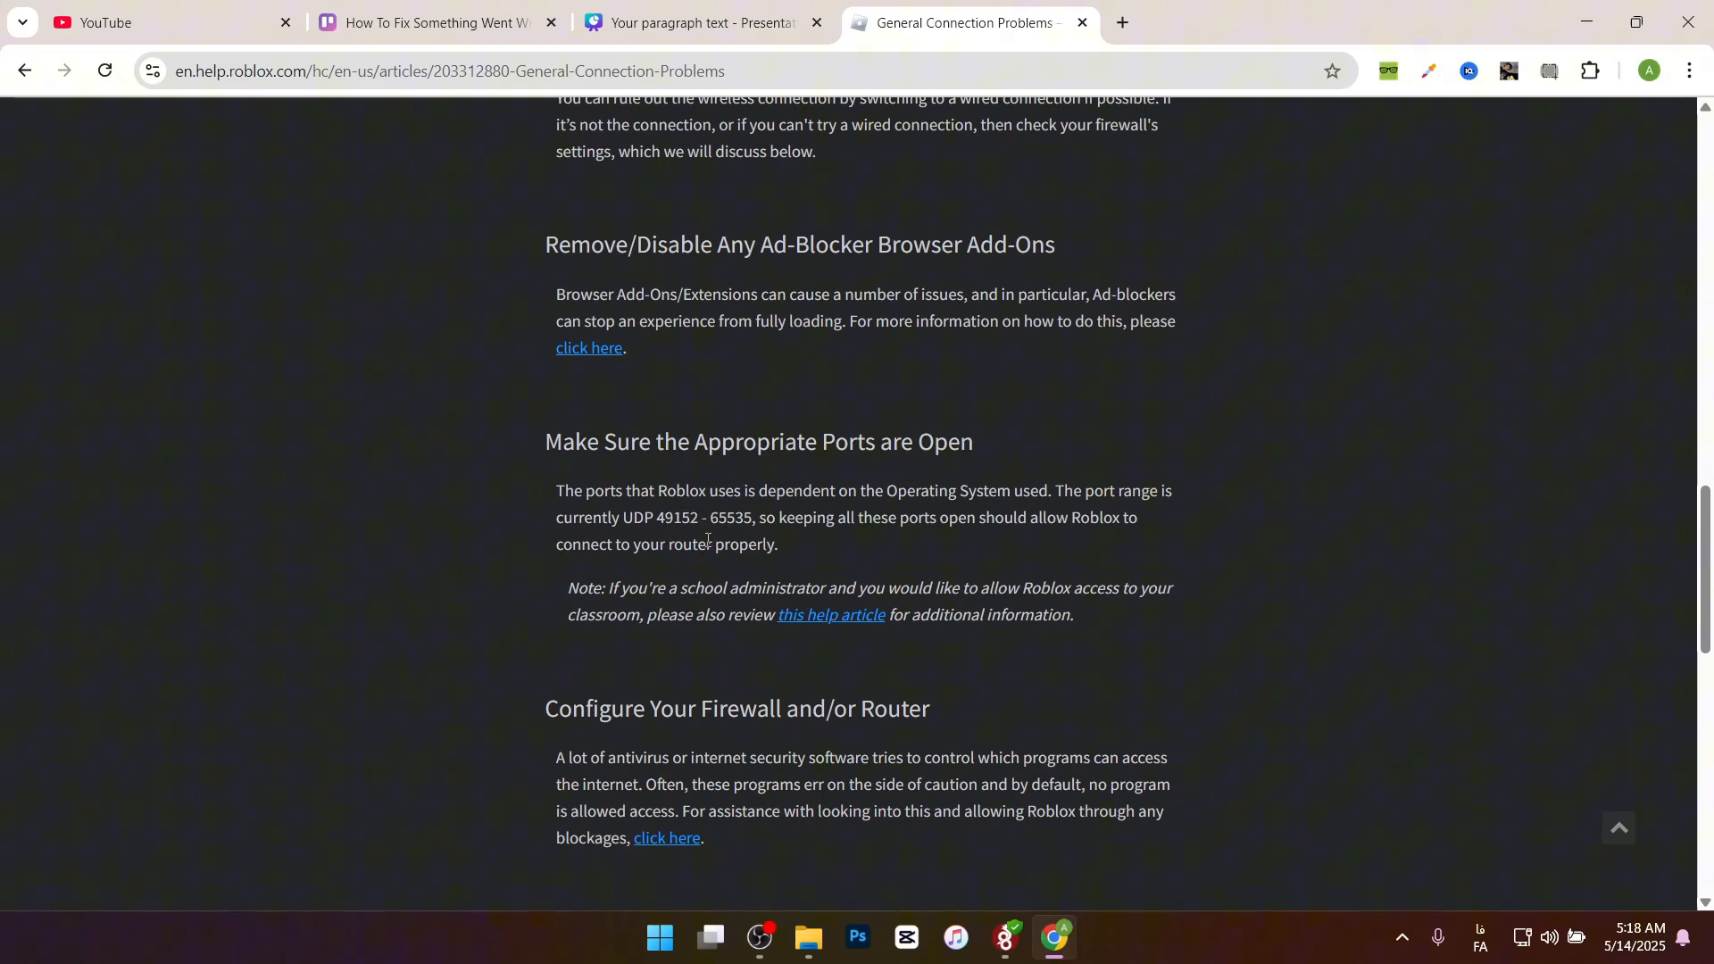
pyautogui.moveTo(1014, 538)
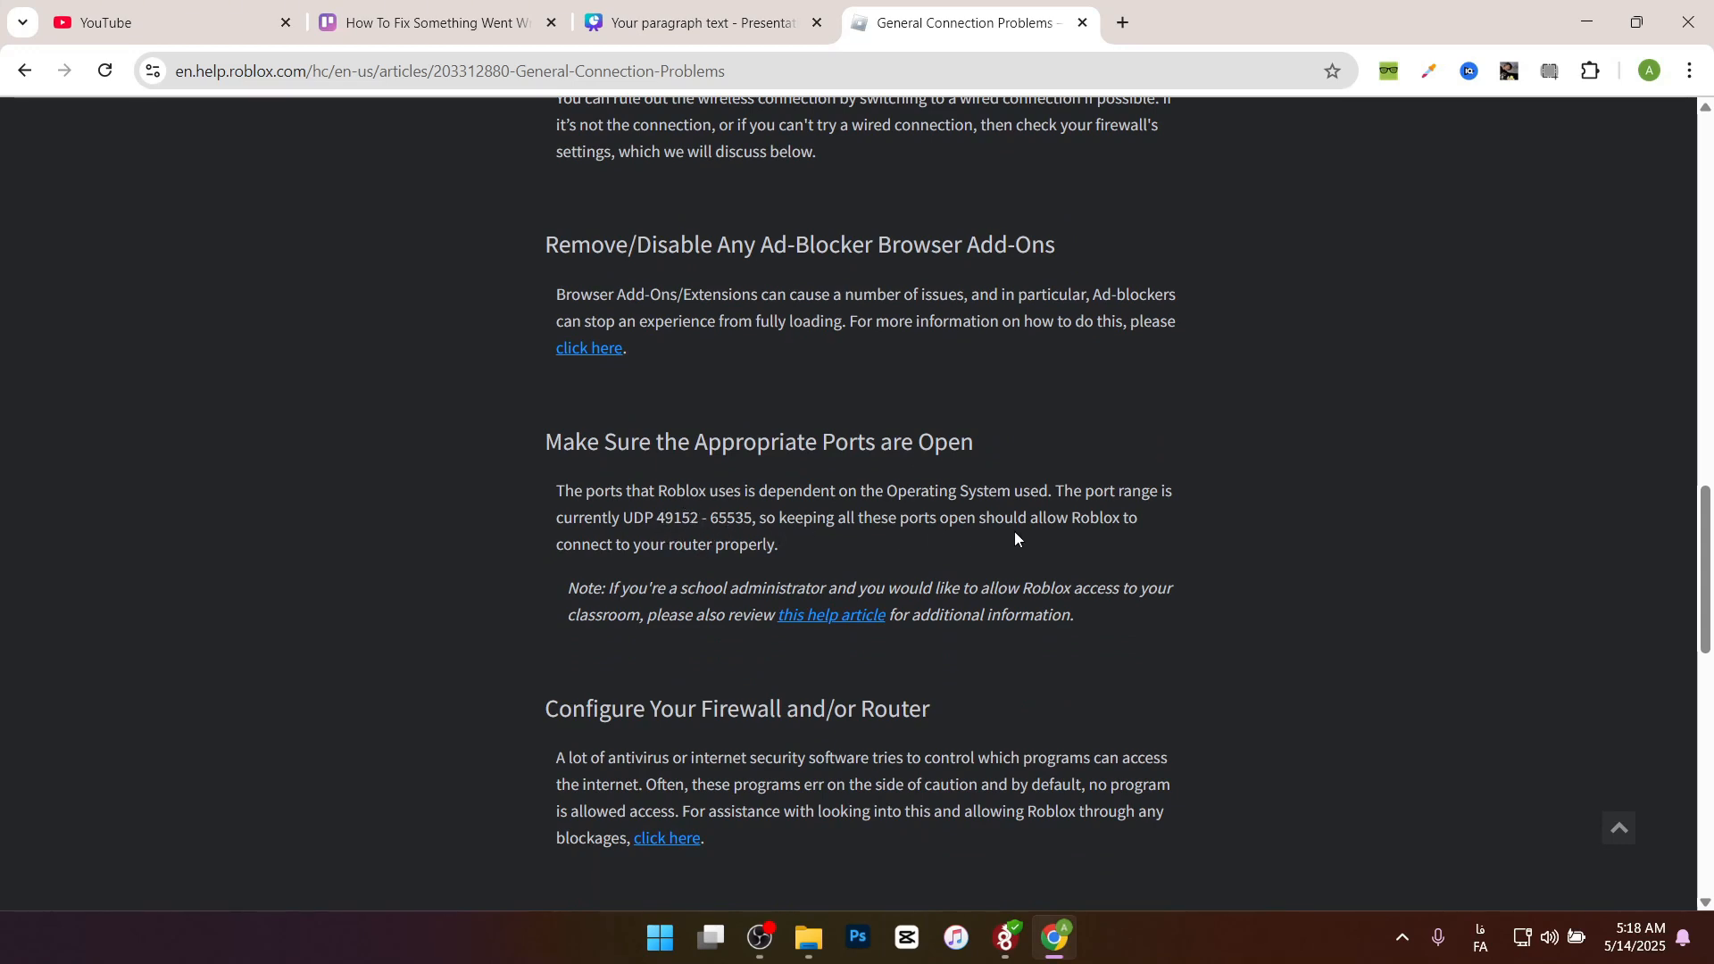
pyautogui.moveTo(403, 546)
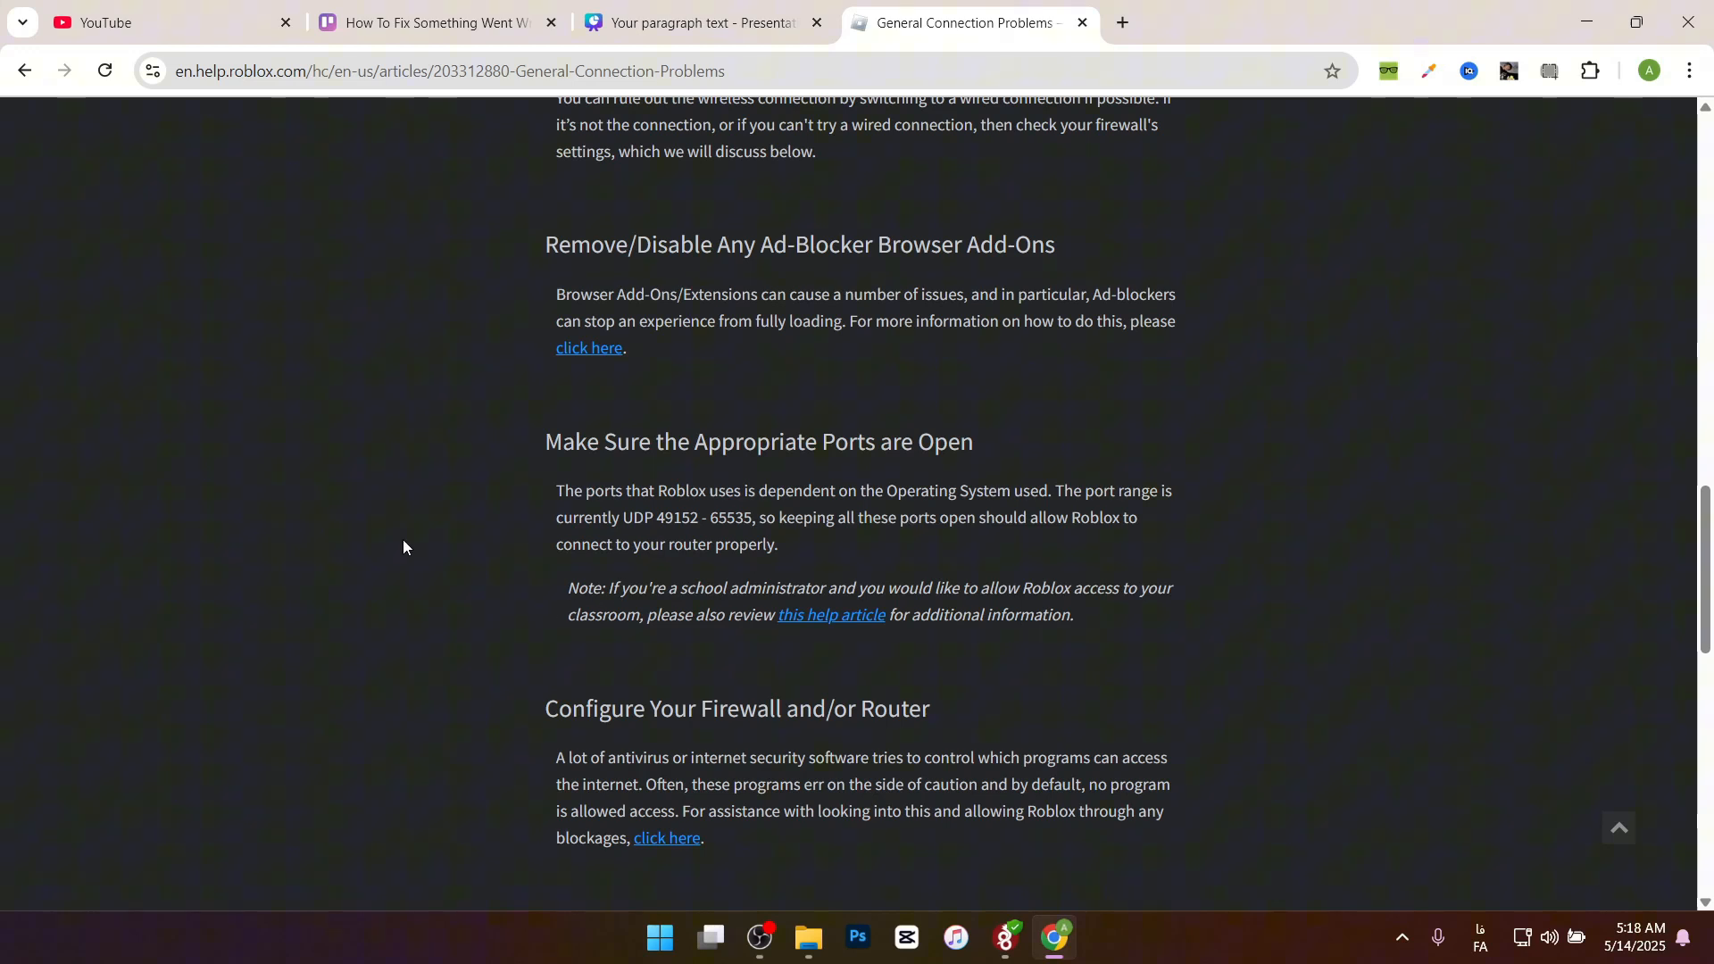
pyautogui.scroll(-3)
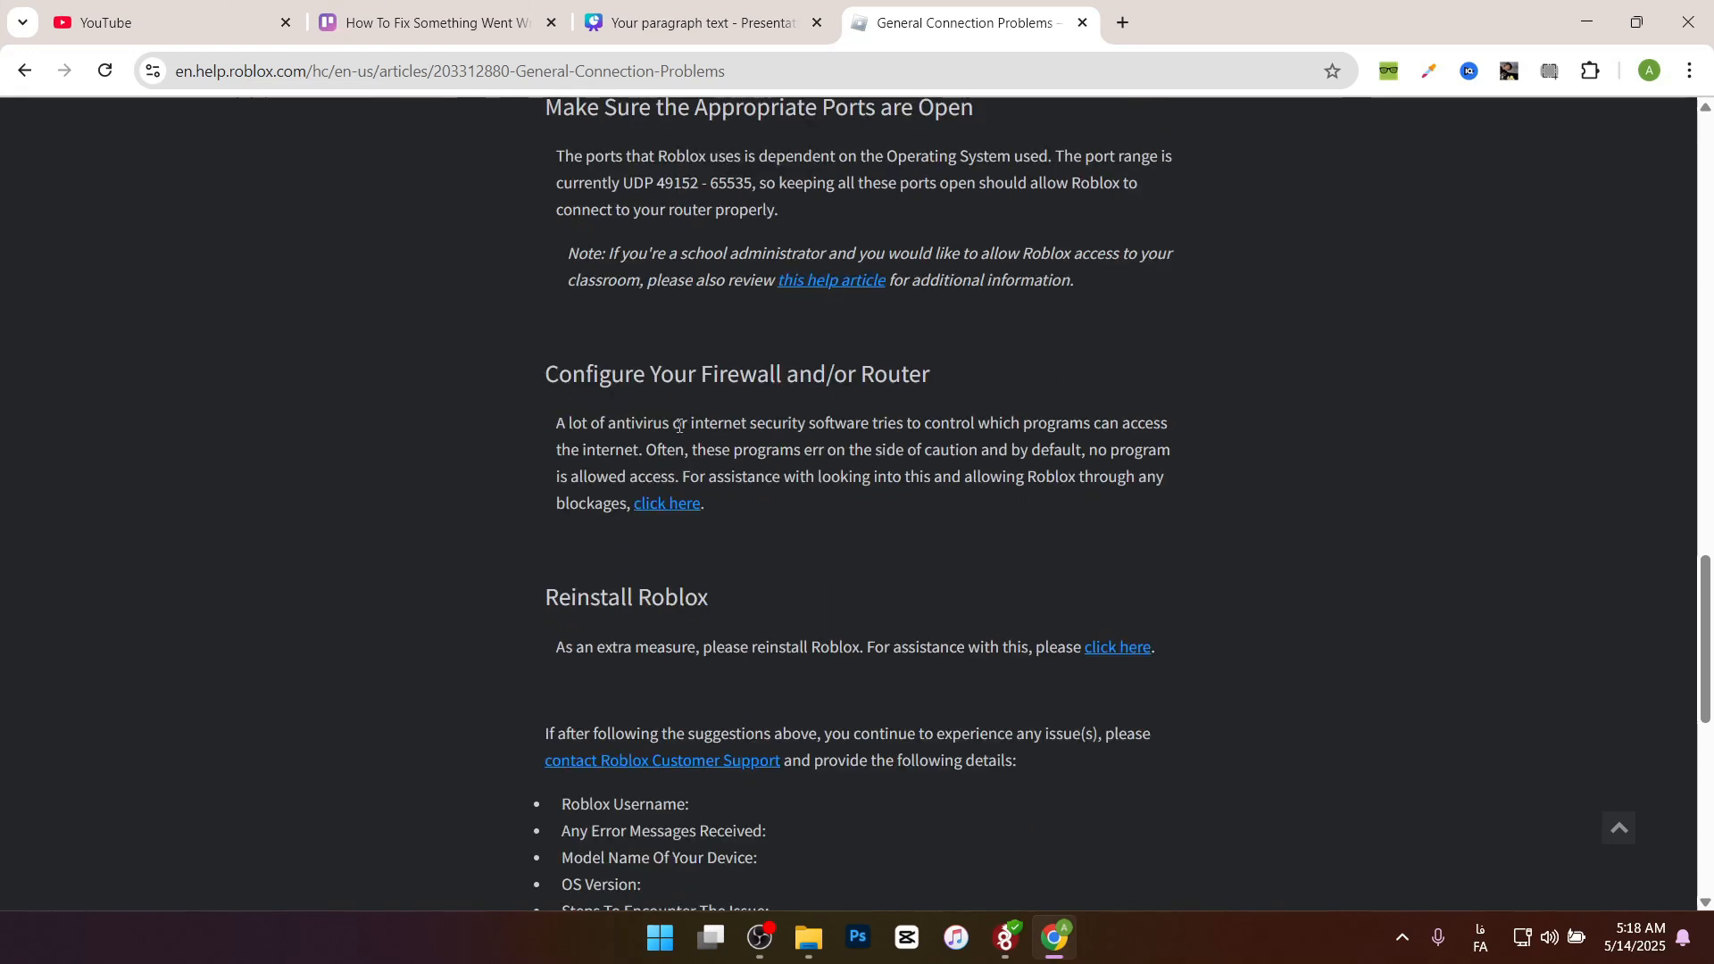
pyautogui.moveTo(928, 309)
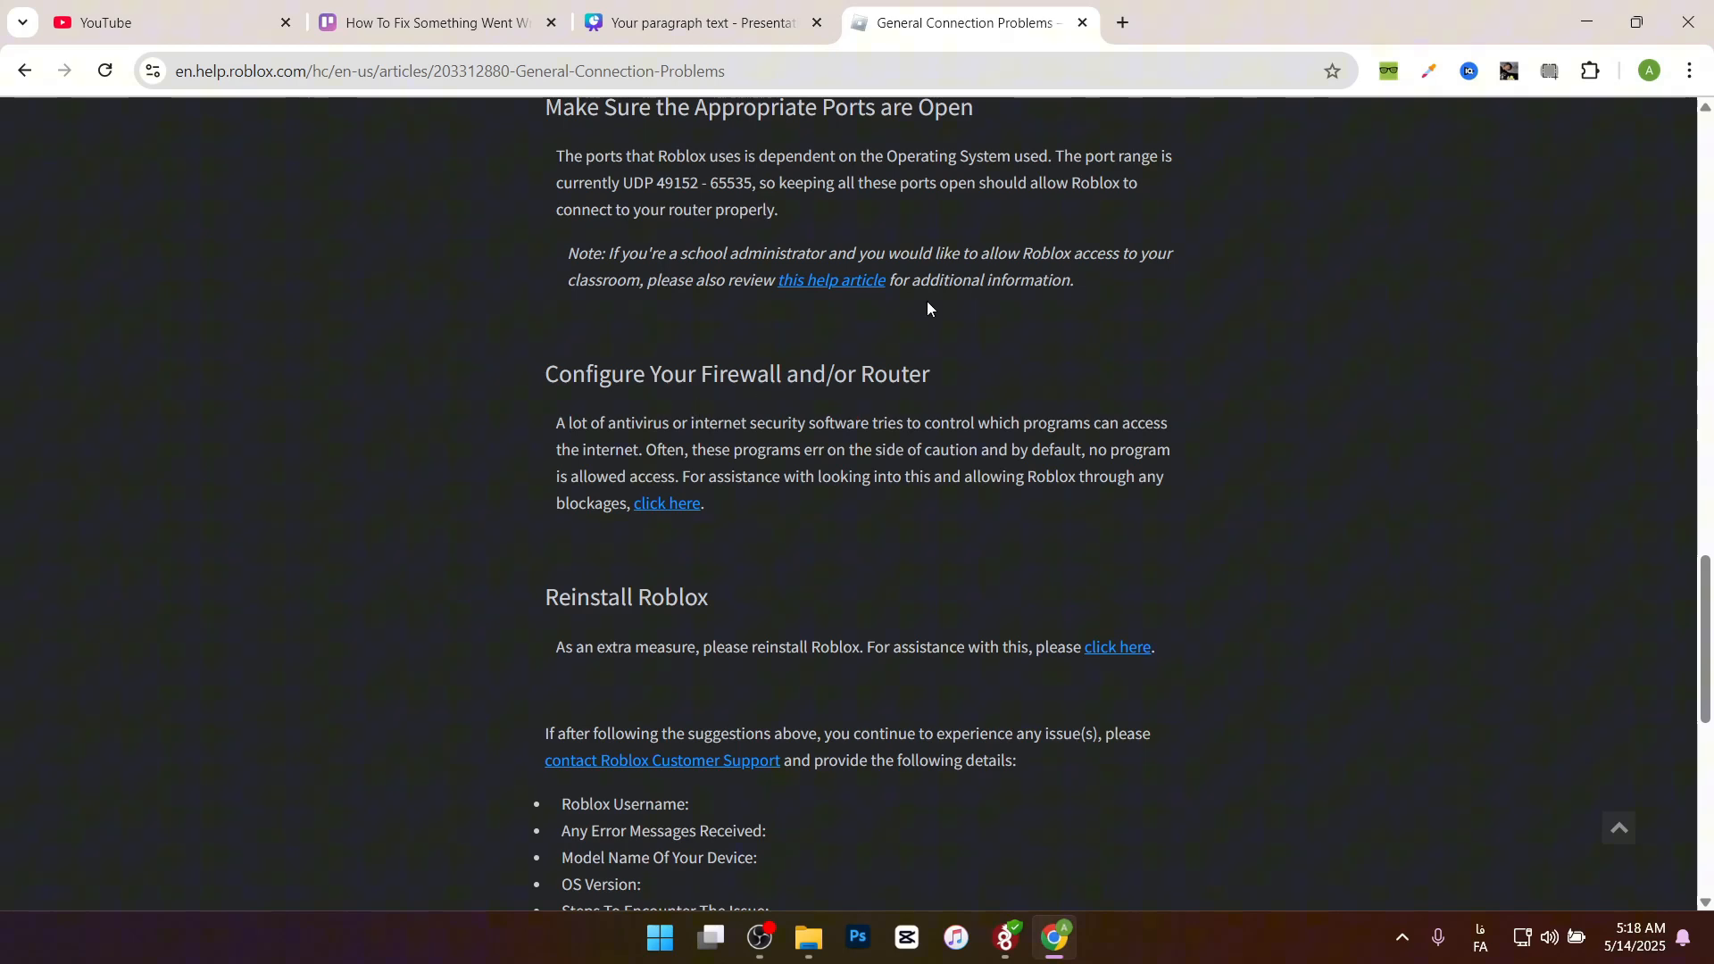
pyautogui.scroll(-3)
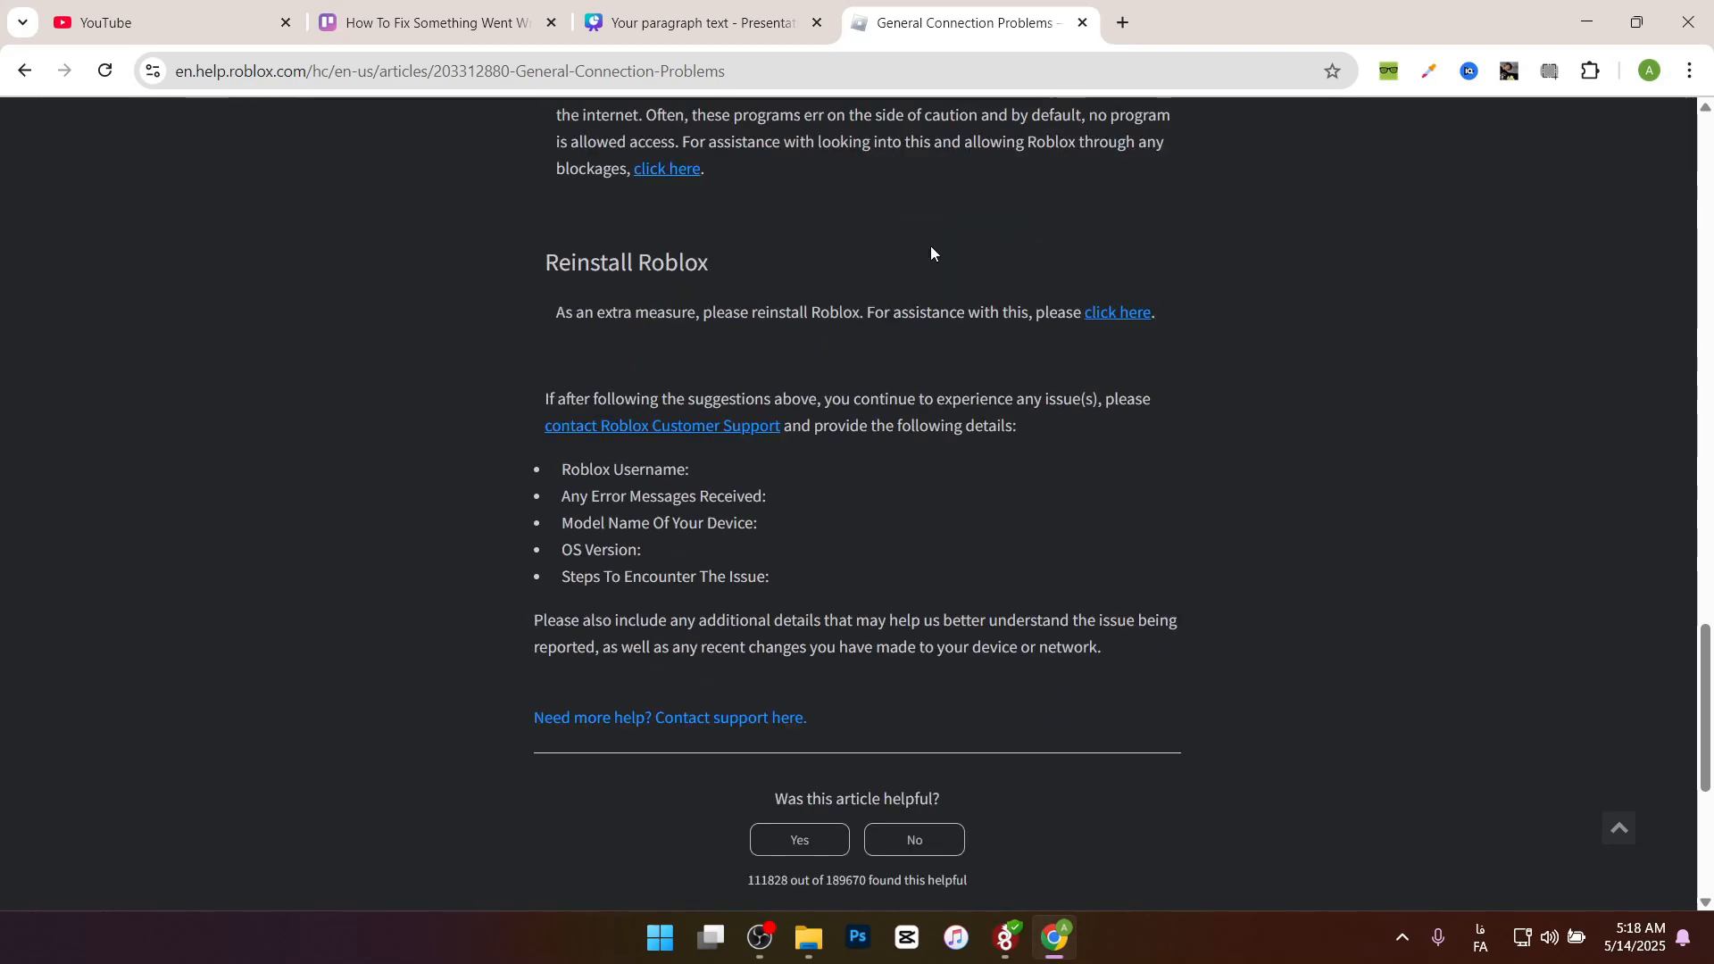